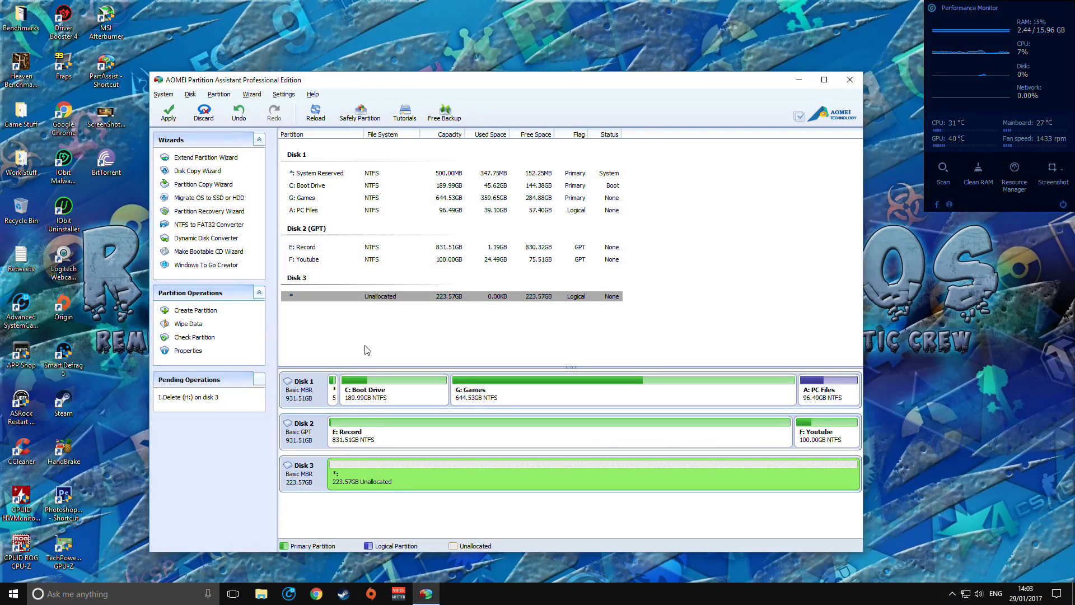
mouse_move(581, 349)
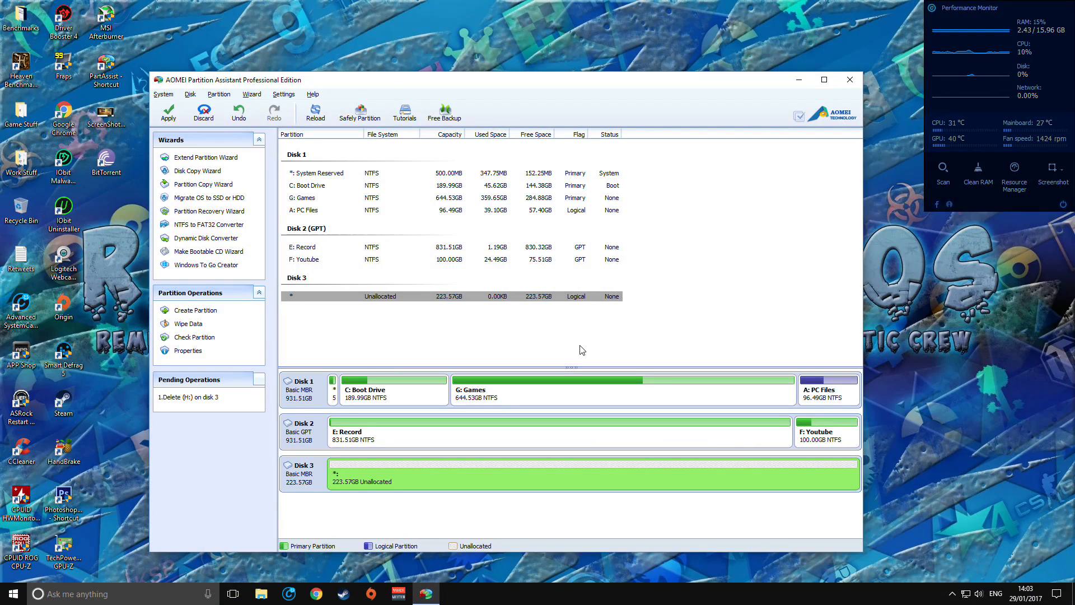
mouse_move(526, 329)
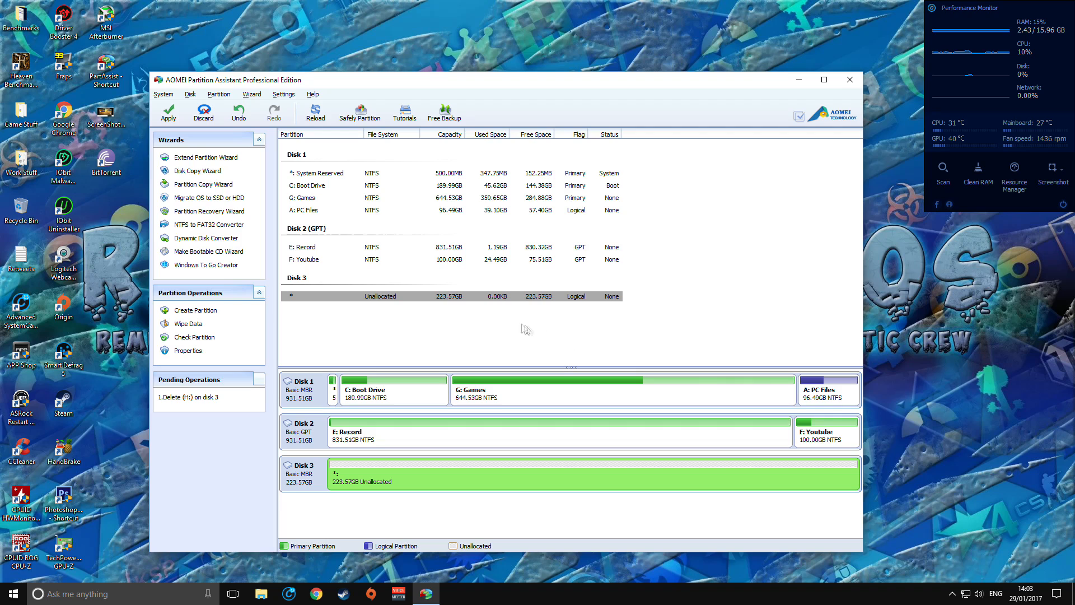
mouse_move(519, 328)
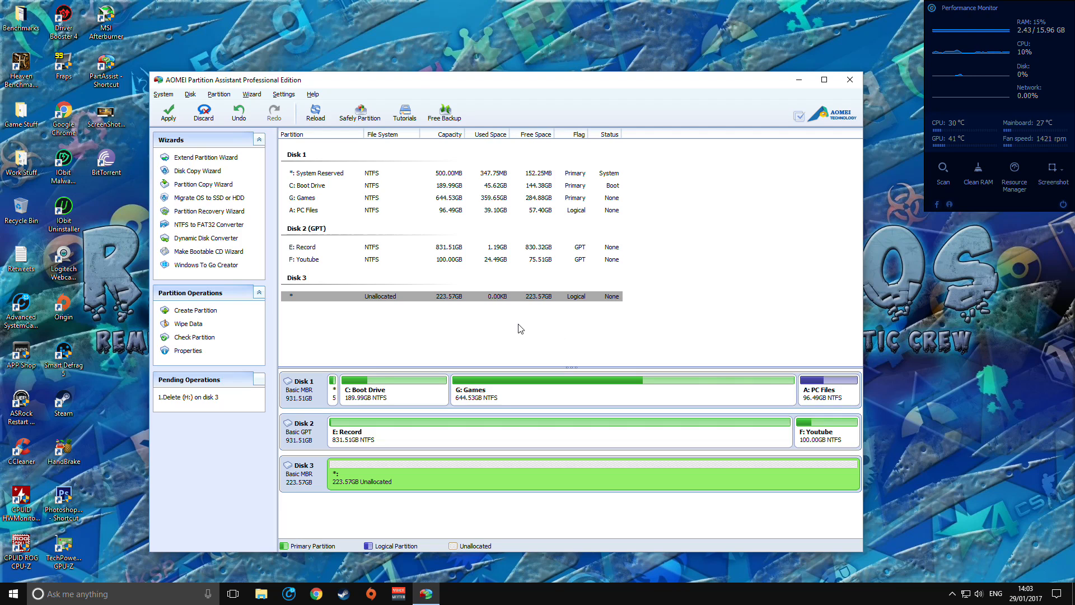
mouse_move(382, 193)
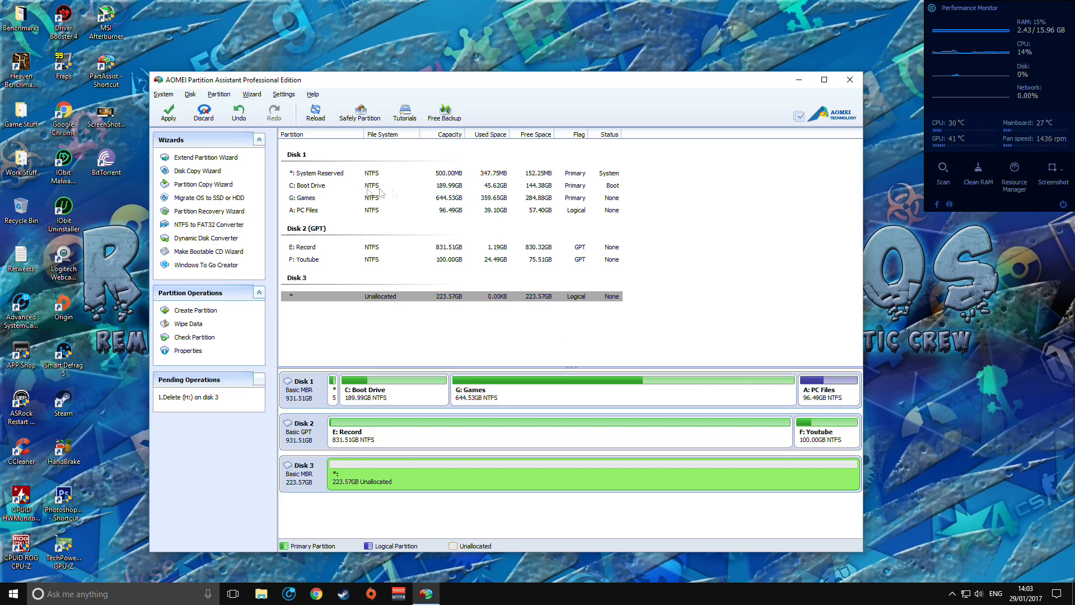
mouse_move(470, 200)
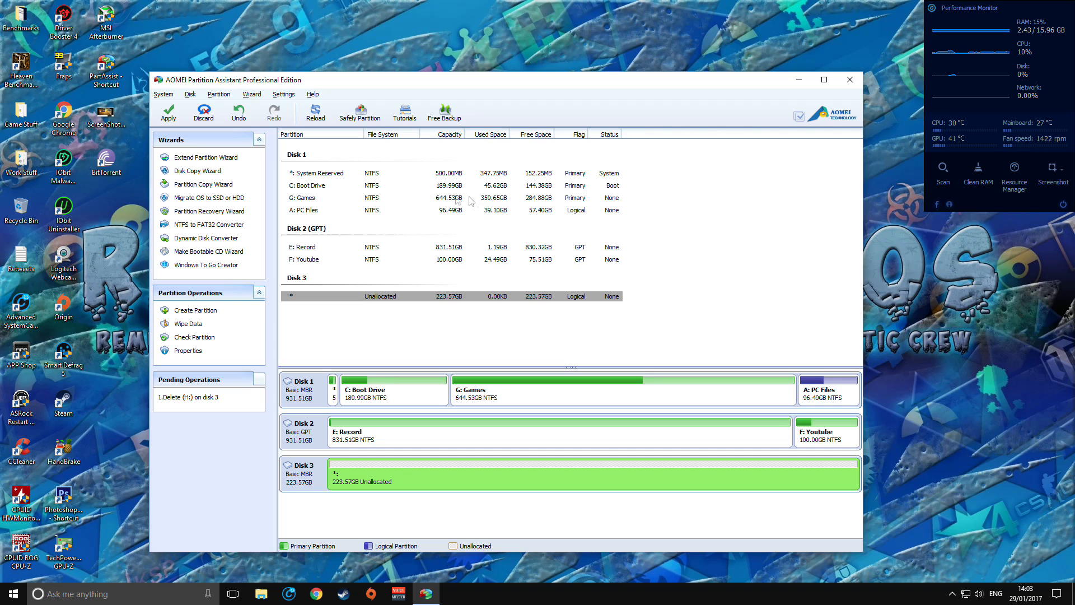
mouse_move(315, 183)
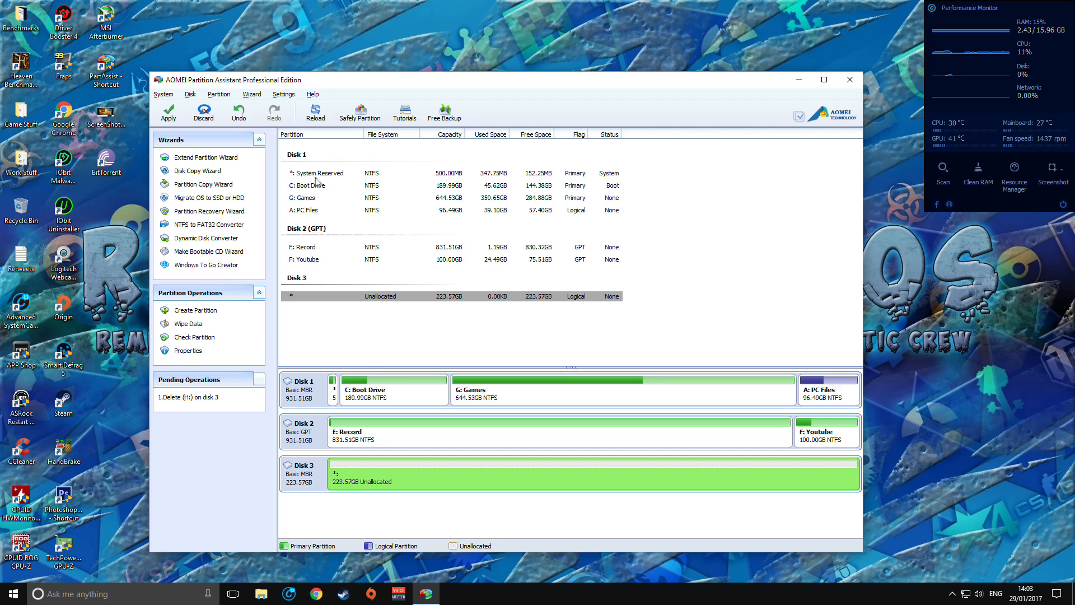
mouse_move(389, 316)
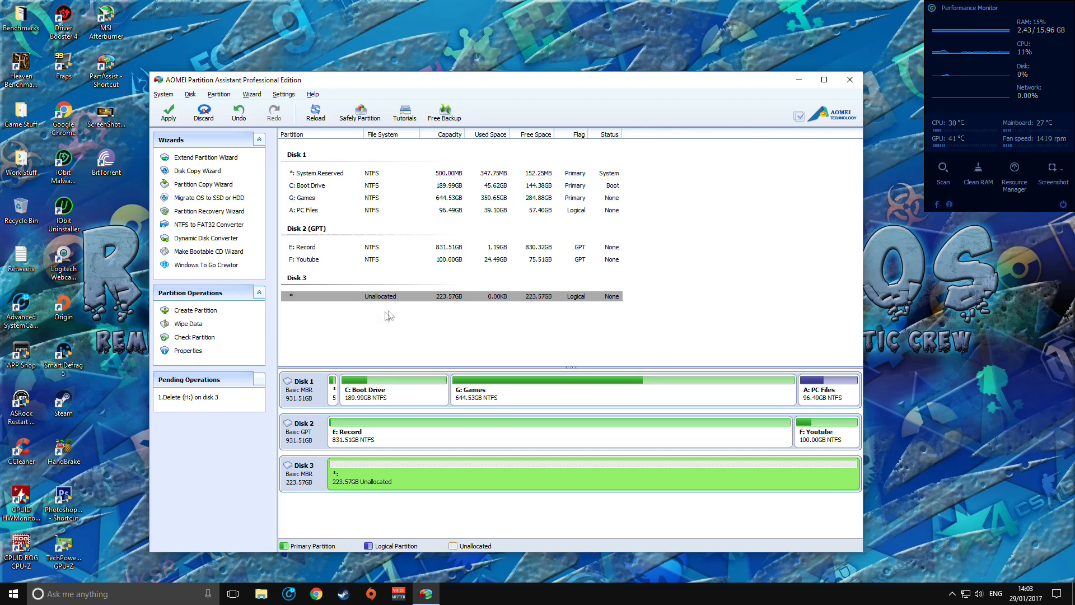
mouse_move(420, 301)
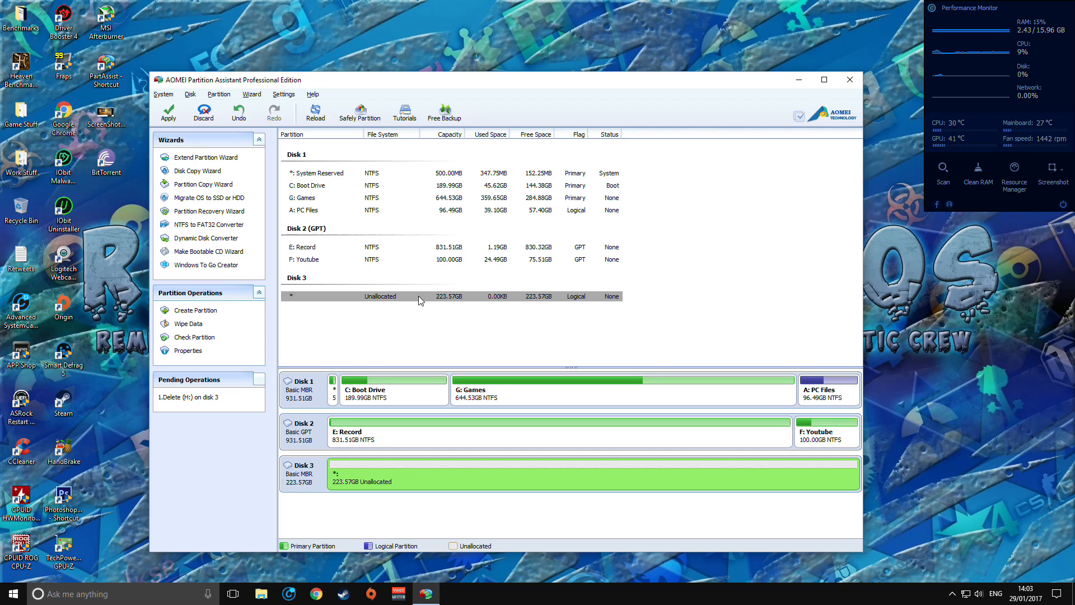
mouse_move(206, 198)
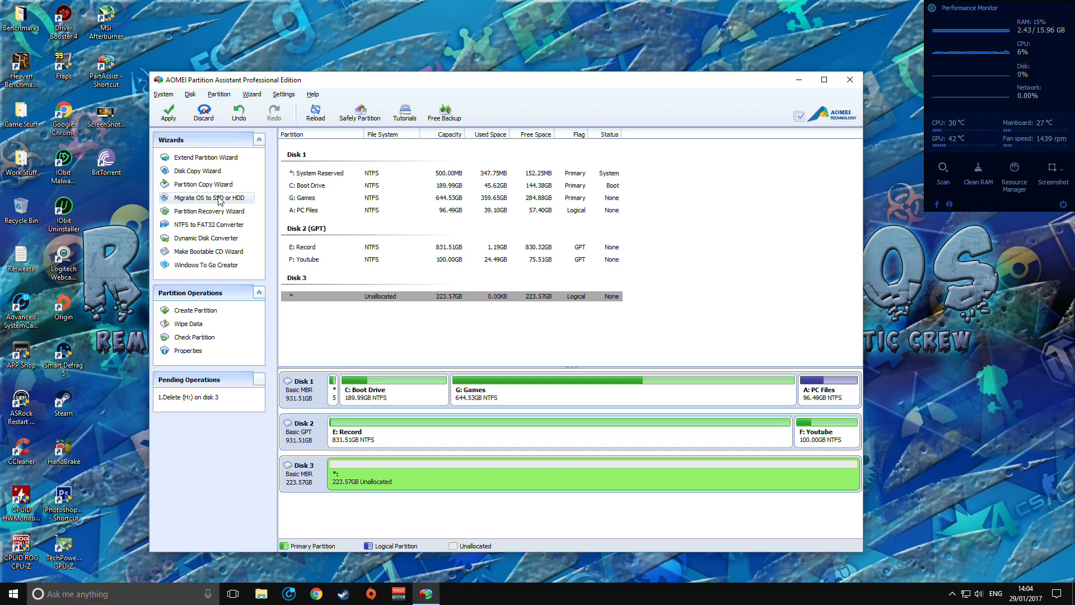
mouse_move(592, 470)
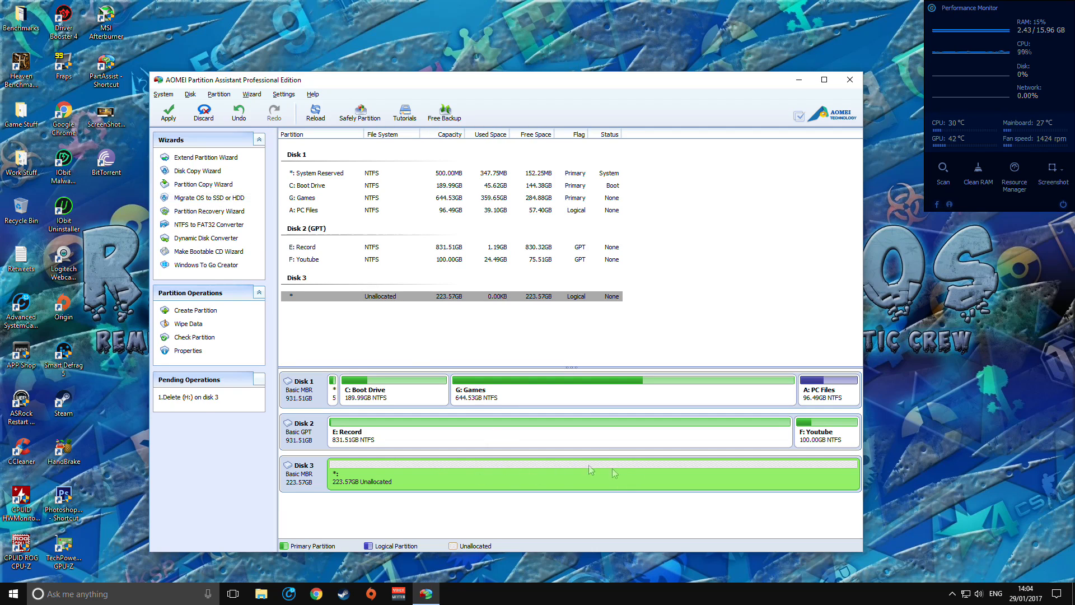
mouse_move(408, 477)
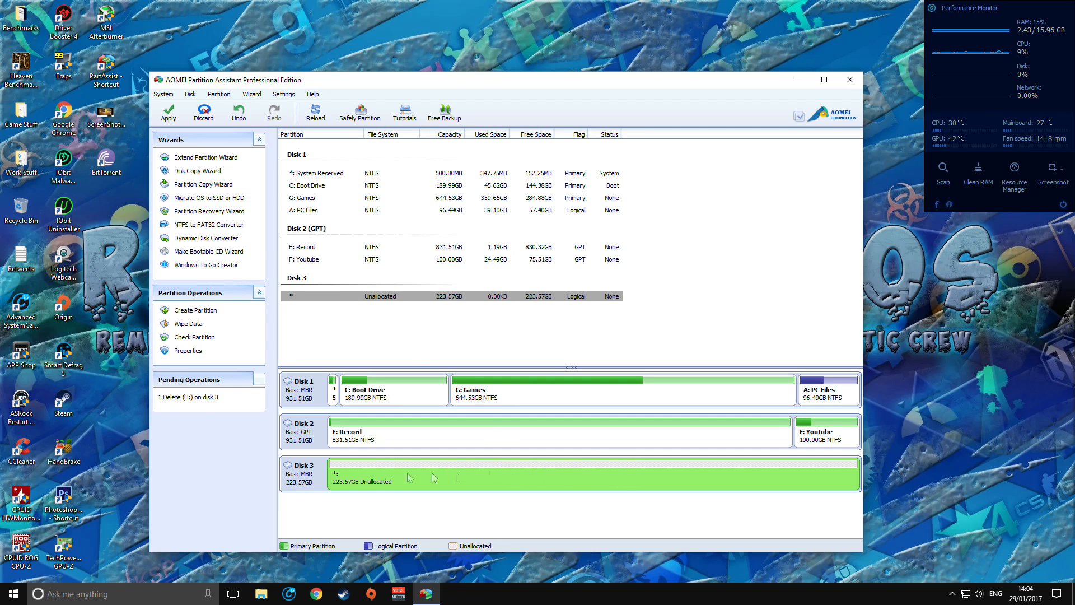
mouse_move(326, 480)
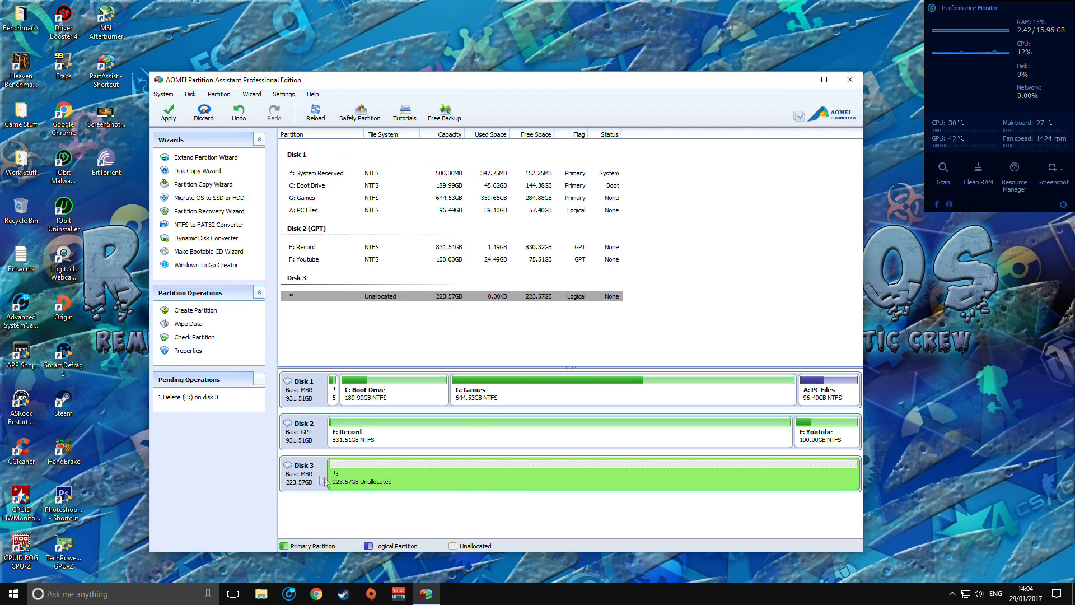
mouse_move(411, 190)
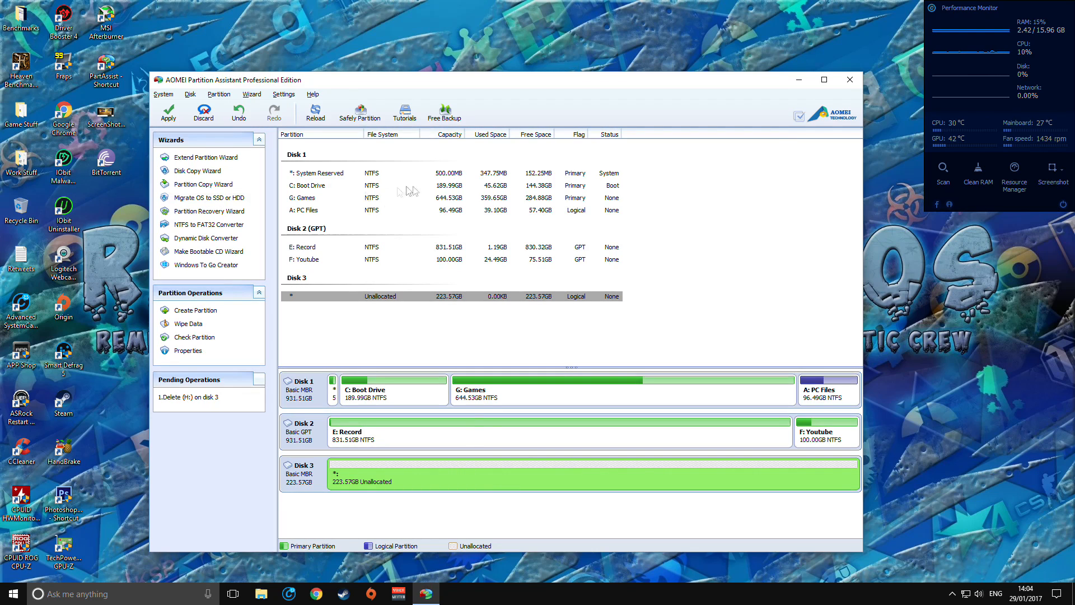
mouse_move(206, 197)
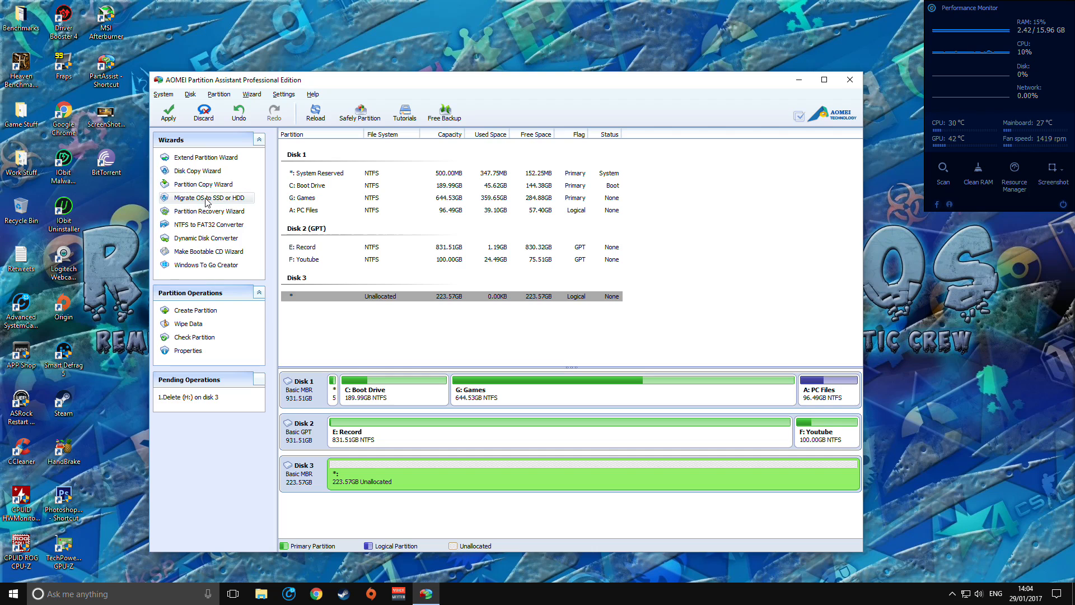
- Start Migrate OS to SSD, choosing Disk 3's unallocated space and keeping the 190.00GB H: partition size
left_click(206, 198)
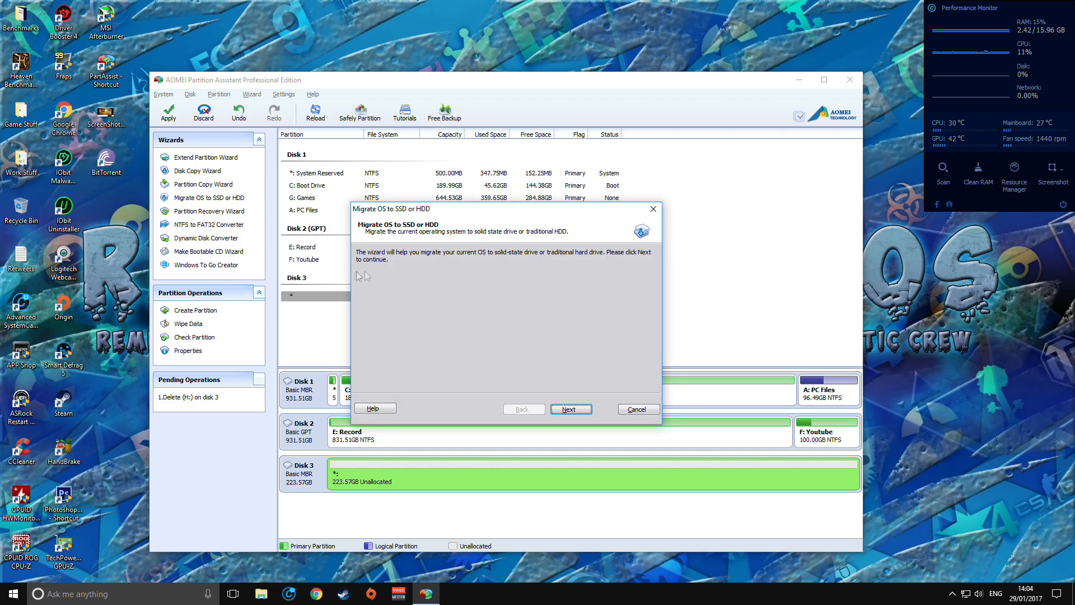
left_click(570, 409)
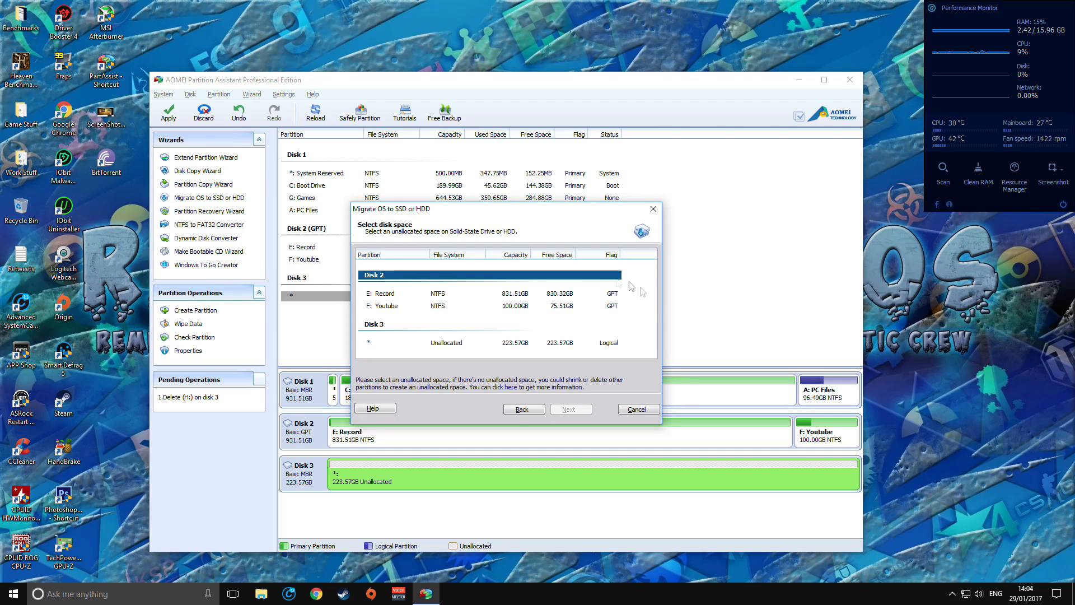
left_click(481, 343)
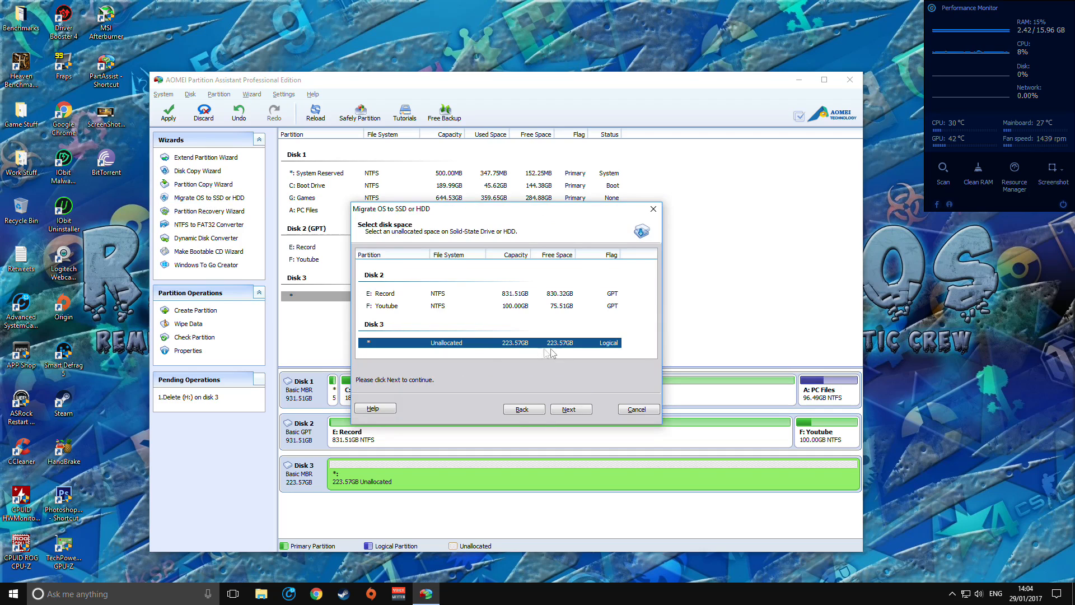
left_click(570, 409)
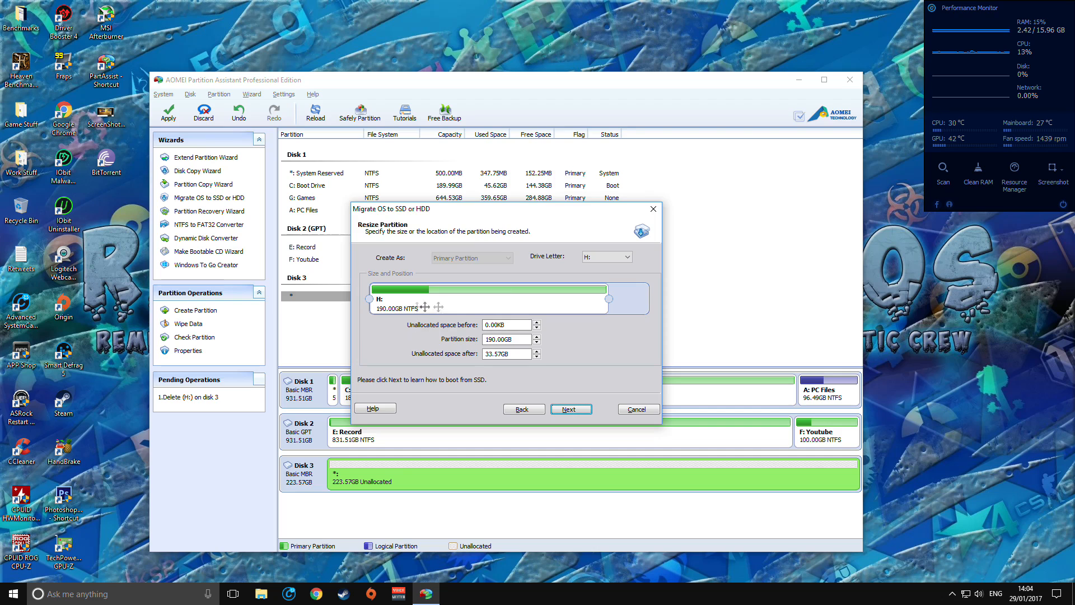
mouse_move(567, 337)
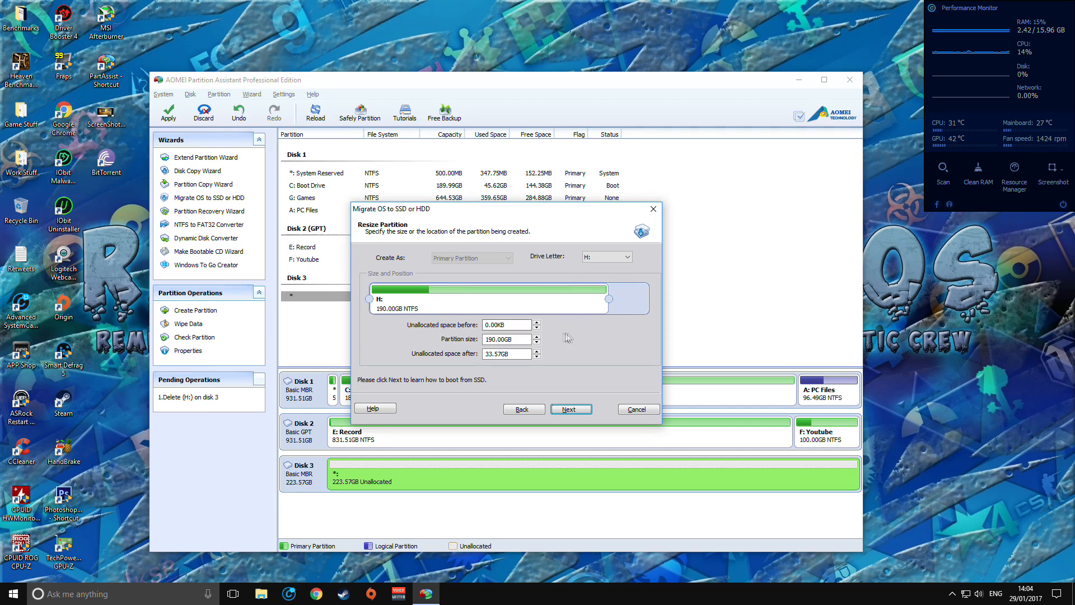
mouse_move(531, 376)
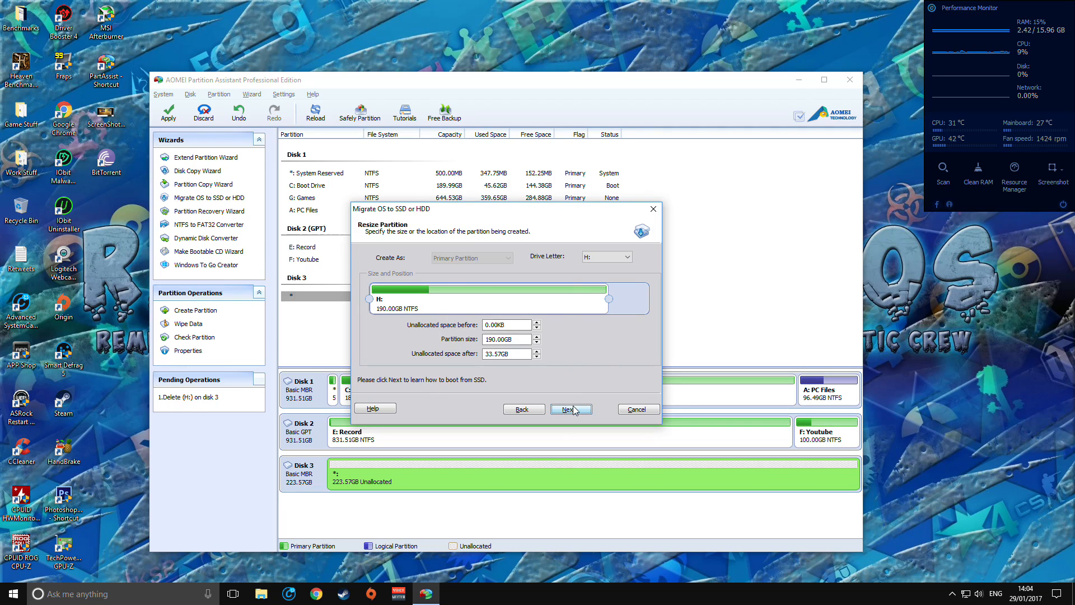
left_click(570, 409)
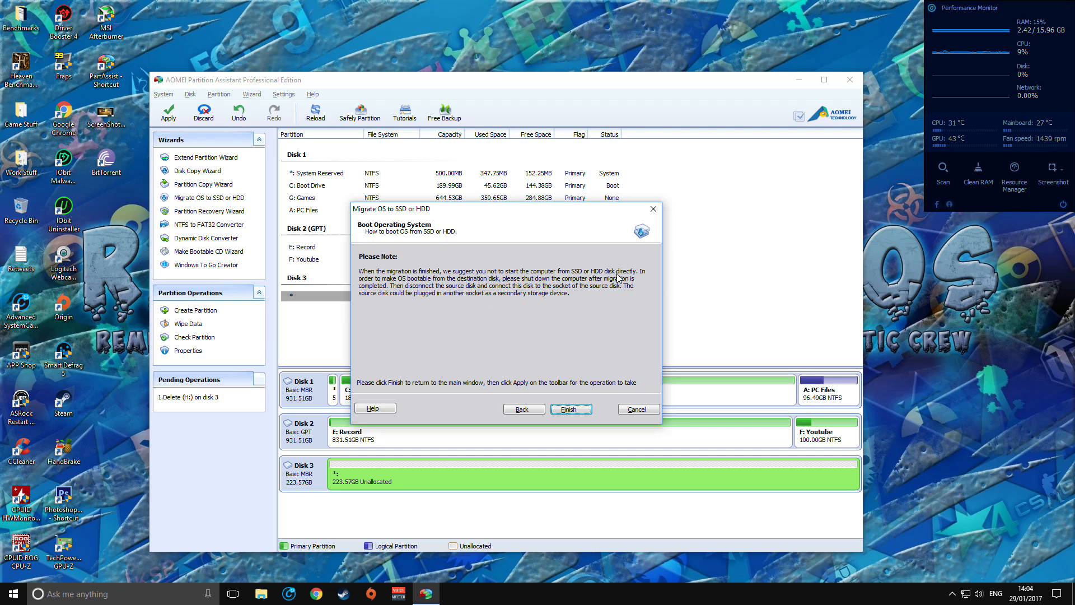
mouse_move(407, 309)
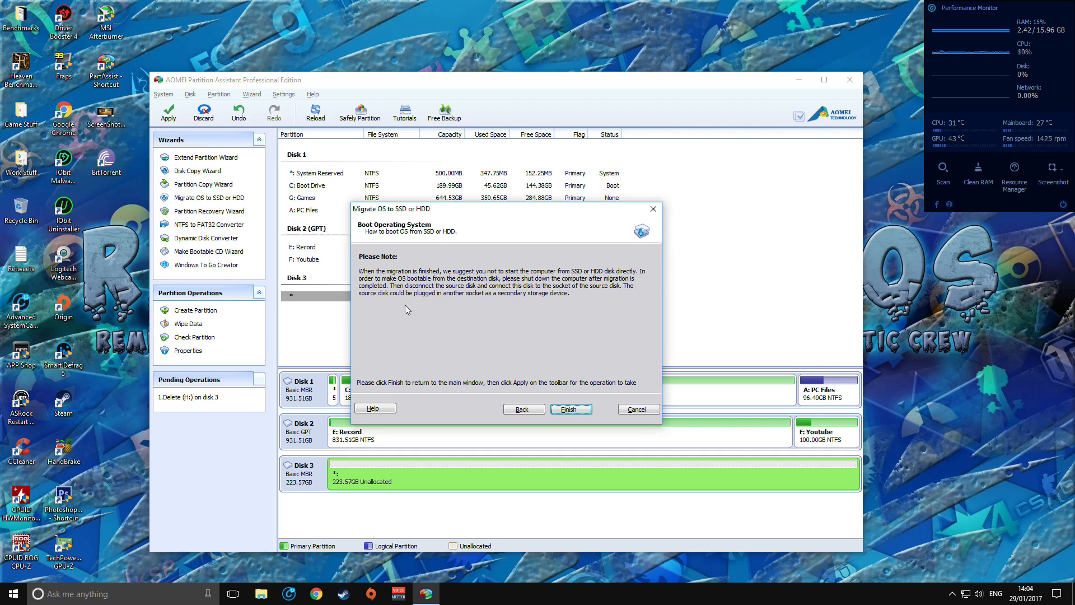
mouse_move(520, 283)
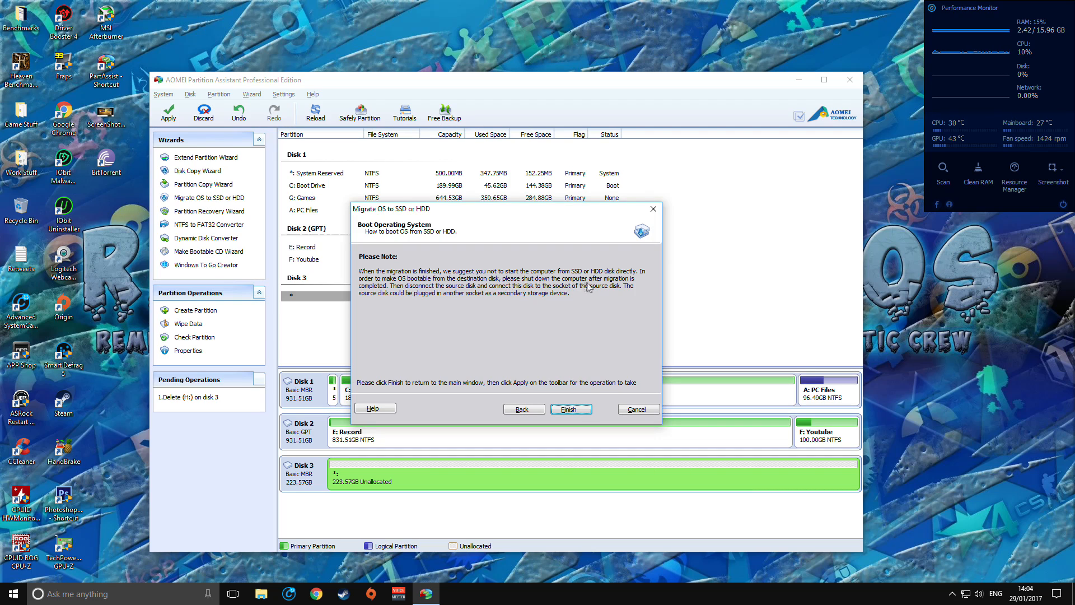
mouse_move(408, 309)
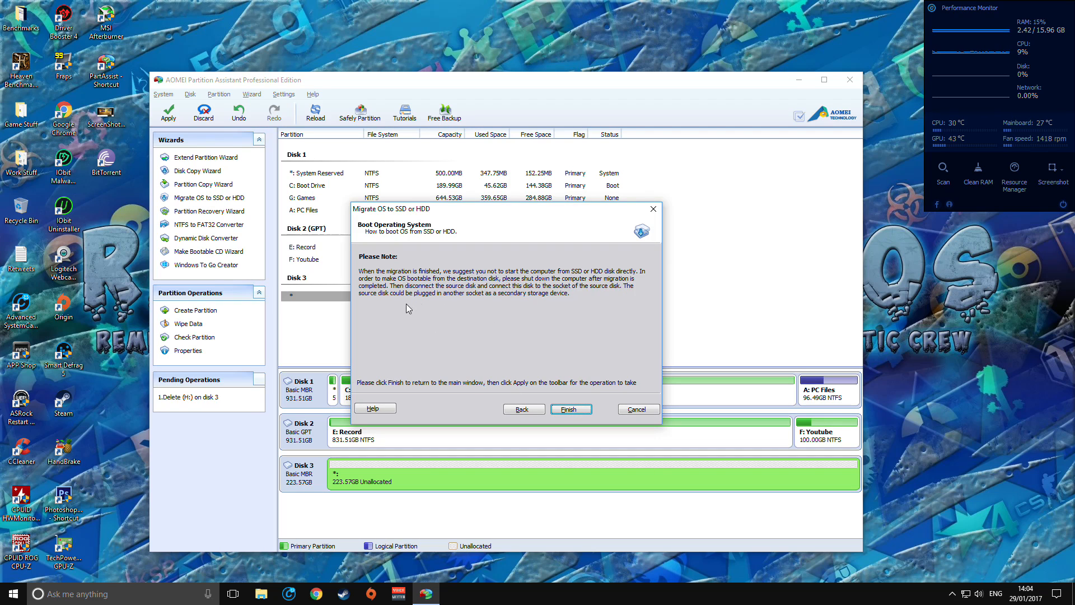
mouse_move(497, 249)
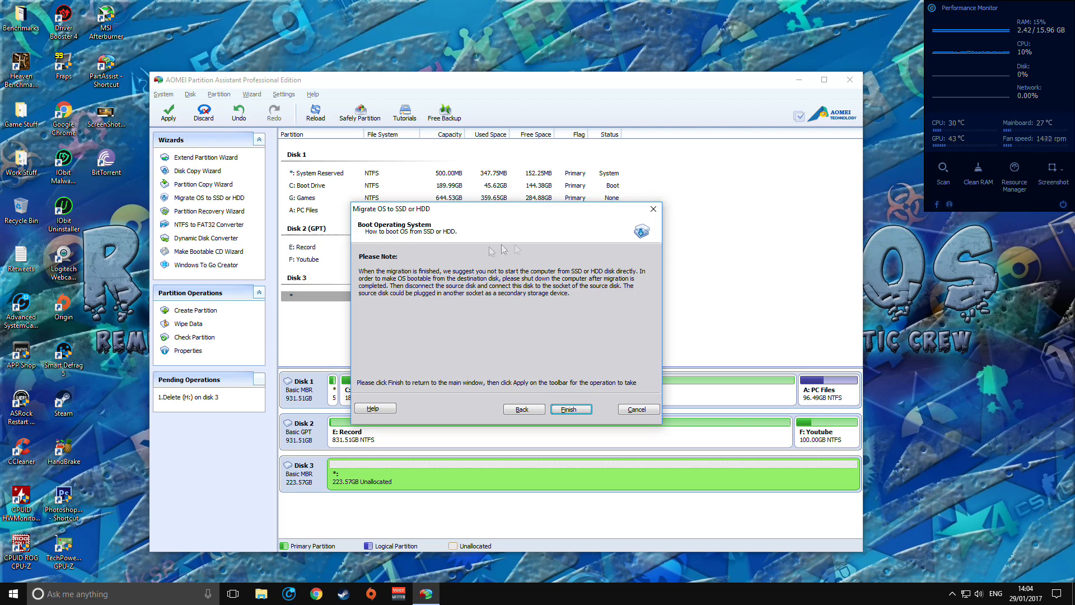
mouse_move(360, 191)
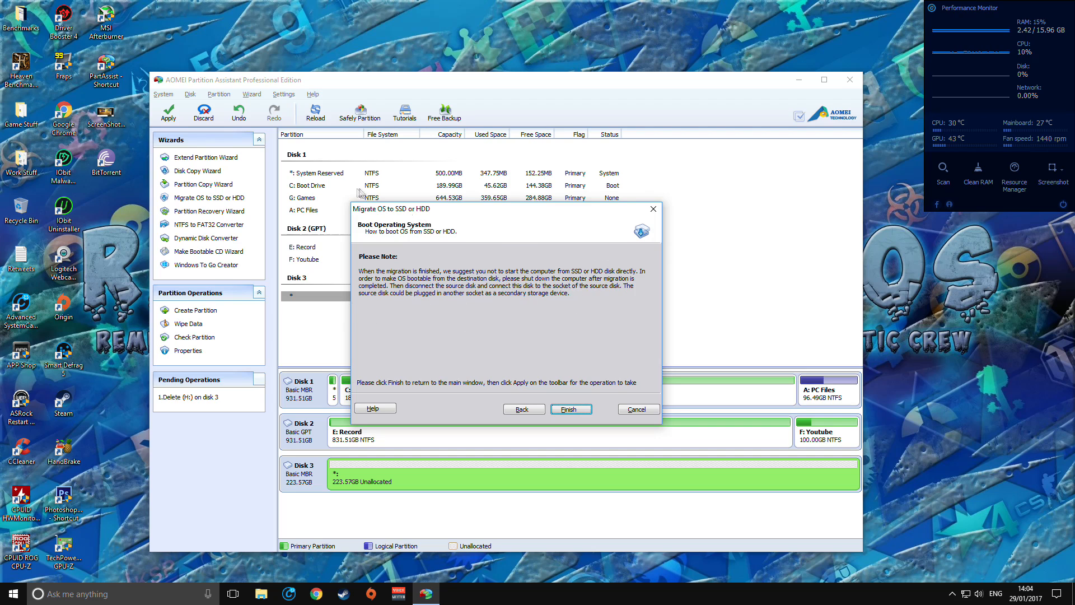
mouse_move(305, 171)
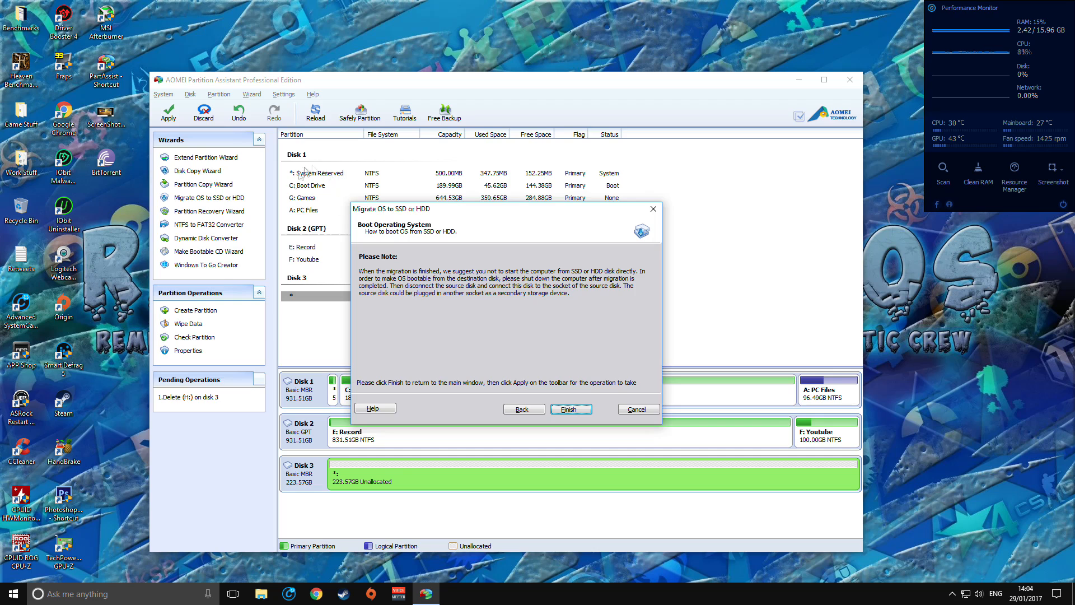
mouse_move(313, 218)
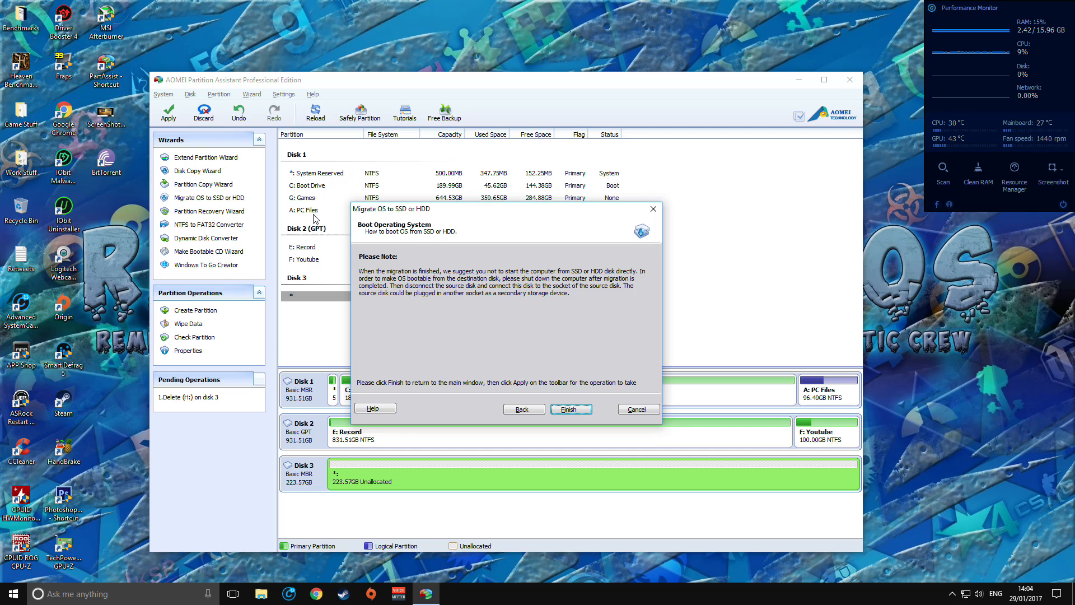
mouse_move(313, 286)
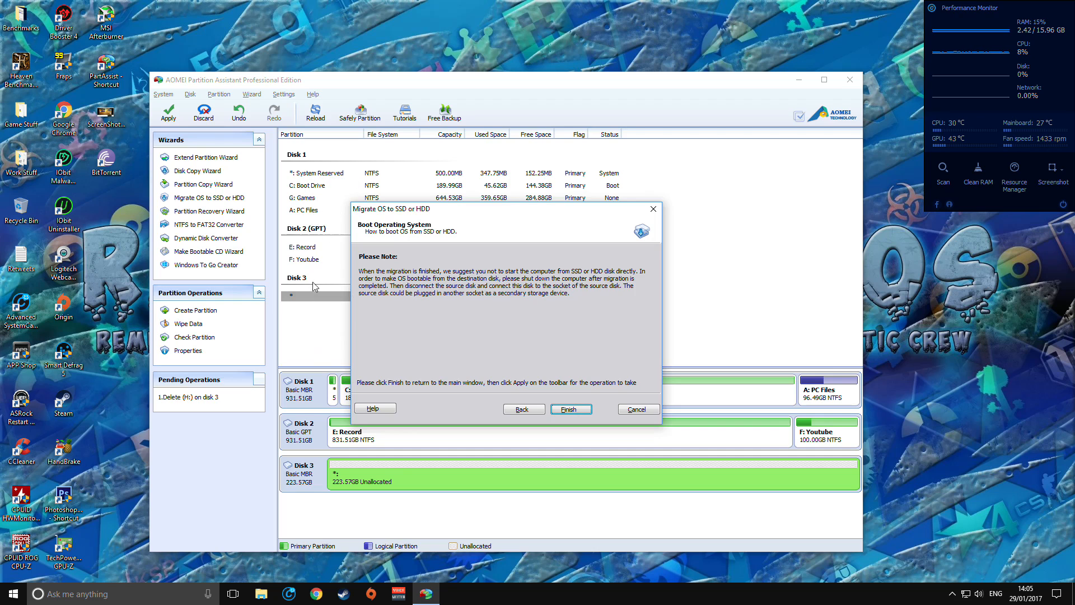
mouse_move(316, 299)
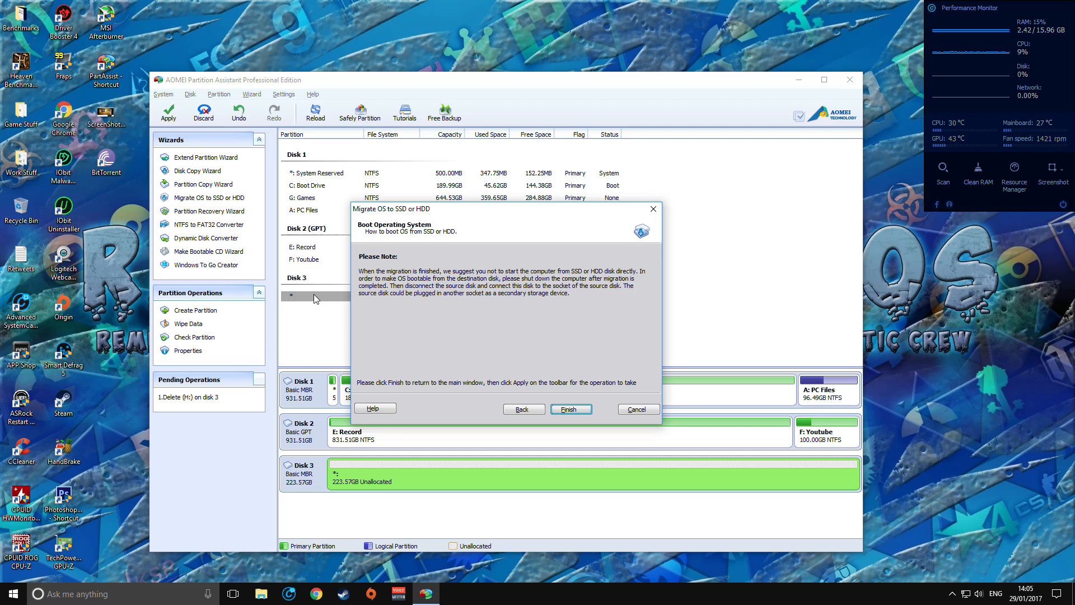
mouse_move(315, 187)
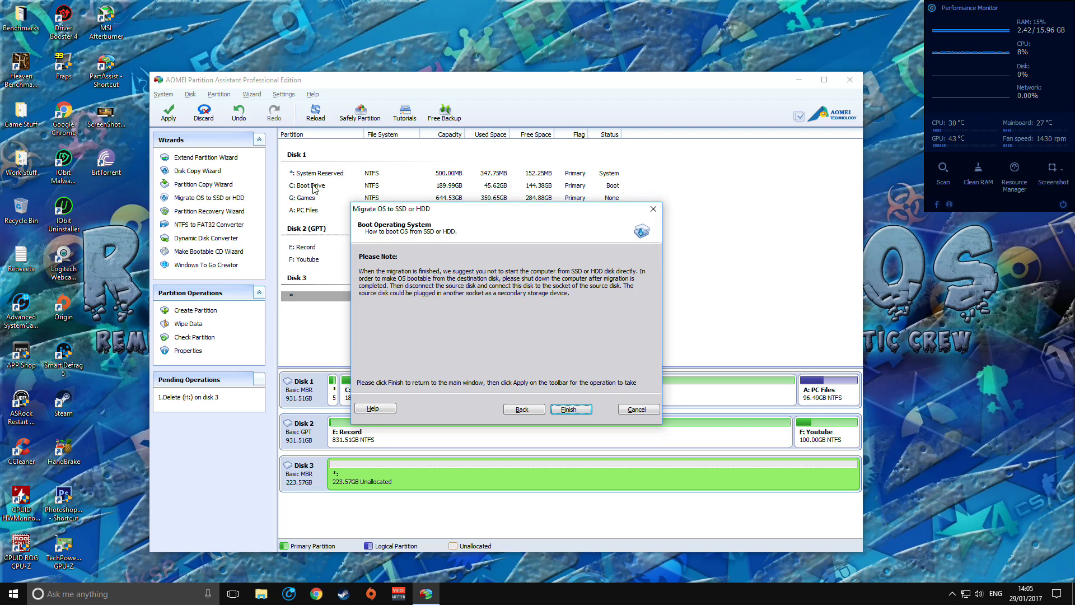
mouse_move(317, 305)
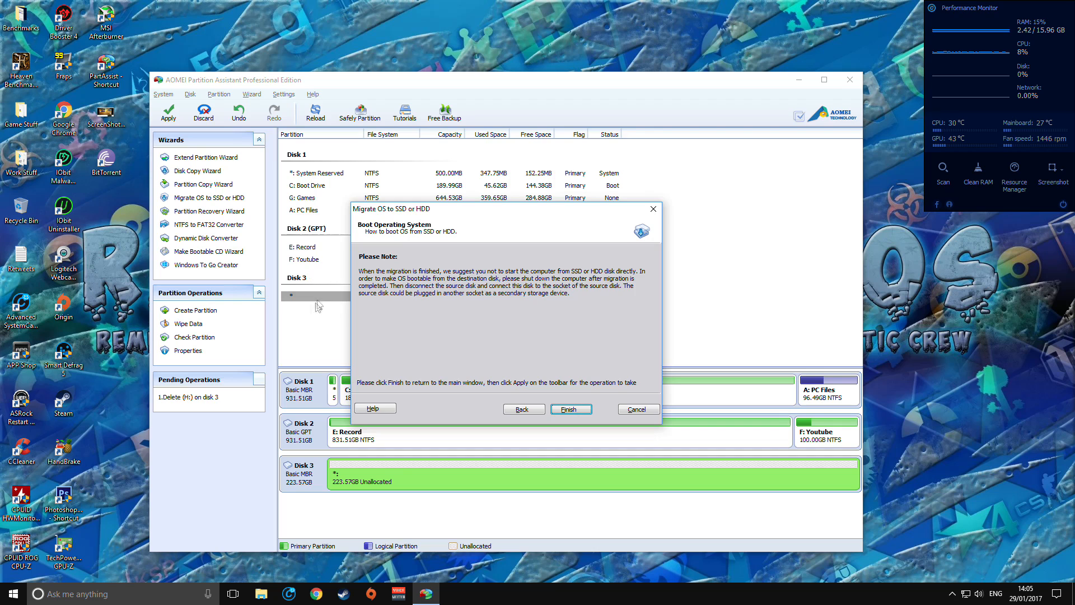
mouse_move(322, 299)
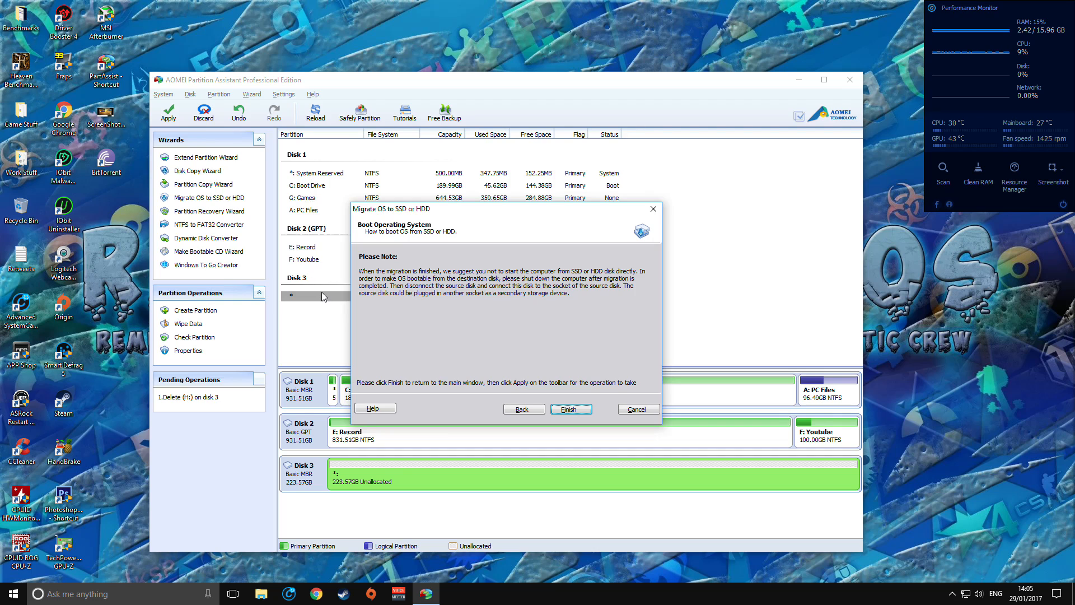
mouse_move(323, 307)
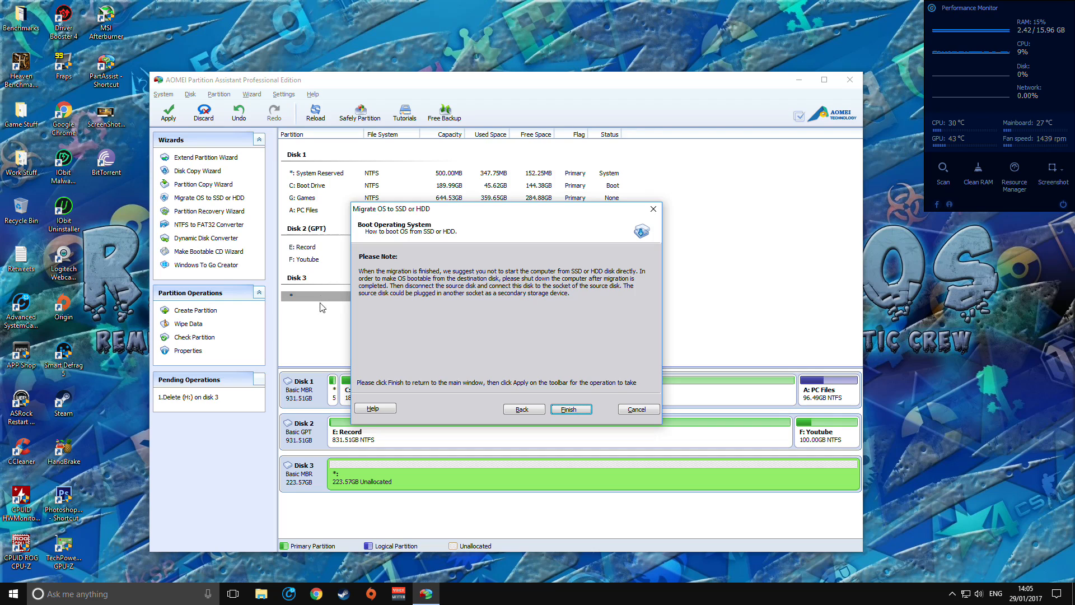
mouse_move(298, 301)
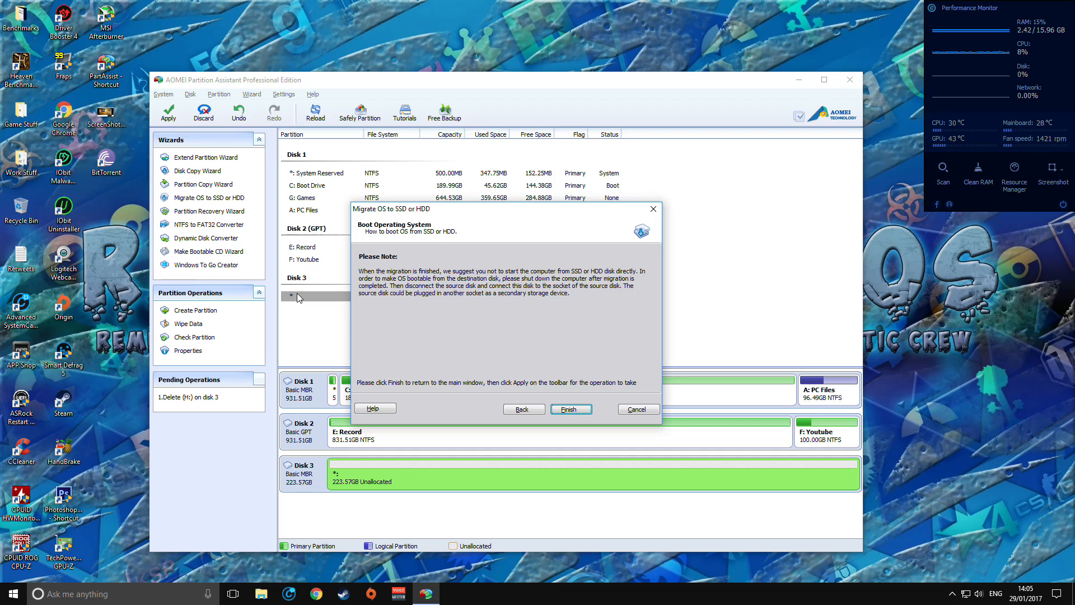
mouse_move(480, 390)
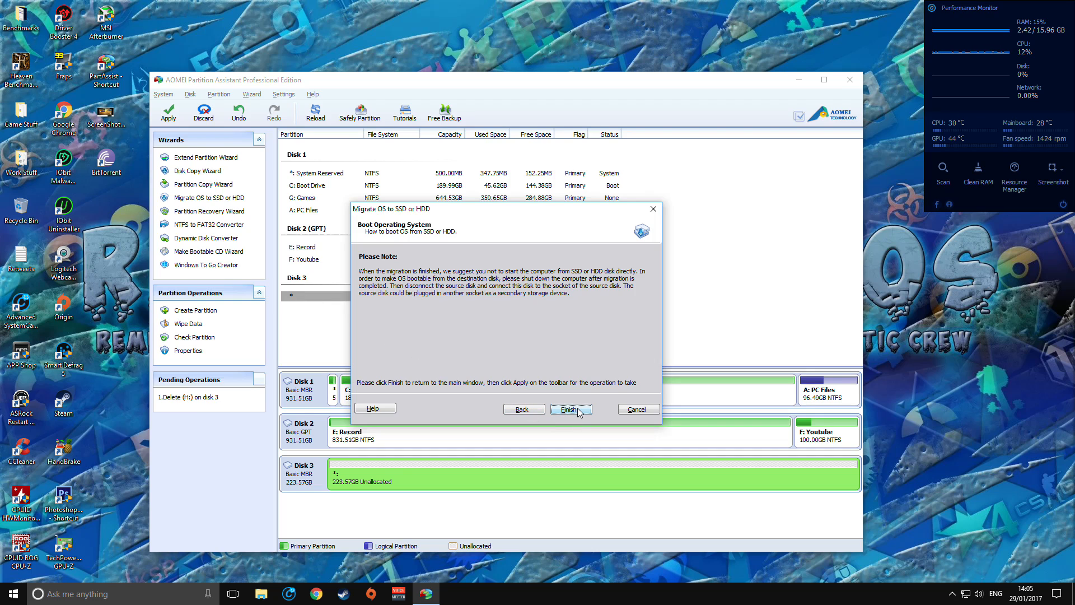
- Finish the wizard, queuing the 189.99GB H: System partition on Disk 3 with 33.57GB unallocated
left_click(570, 408)
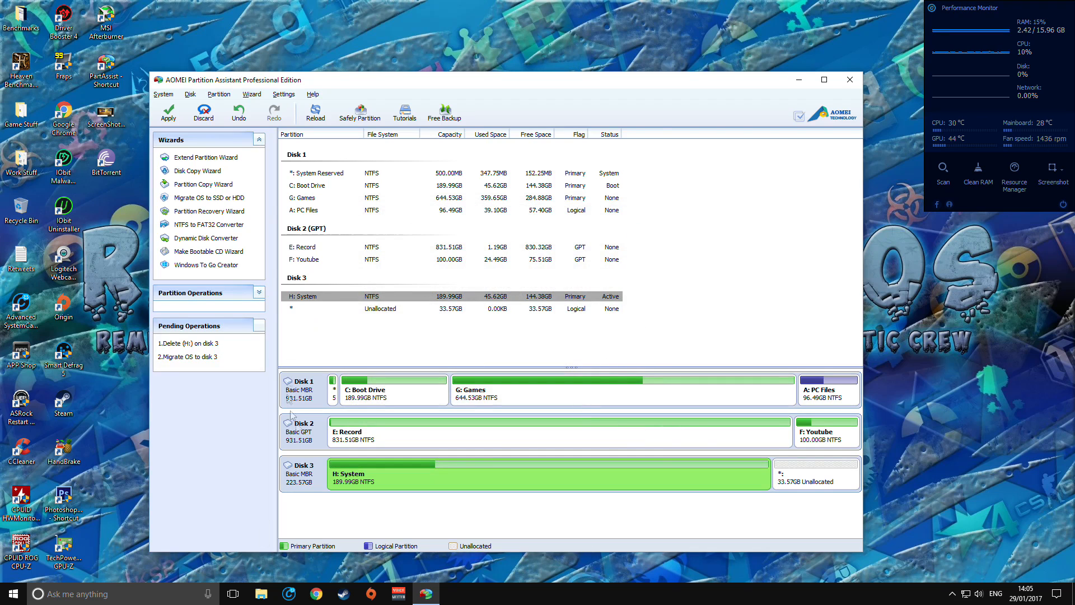
mouse_move(194, 355)
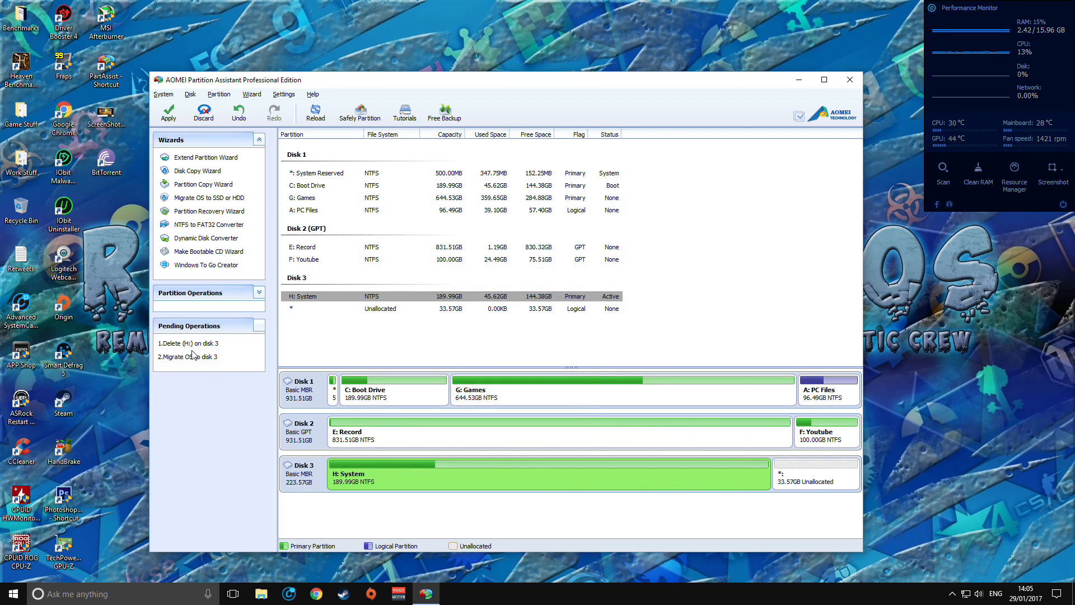
mouse_move(638, 194)
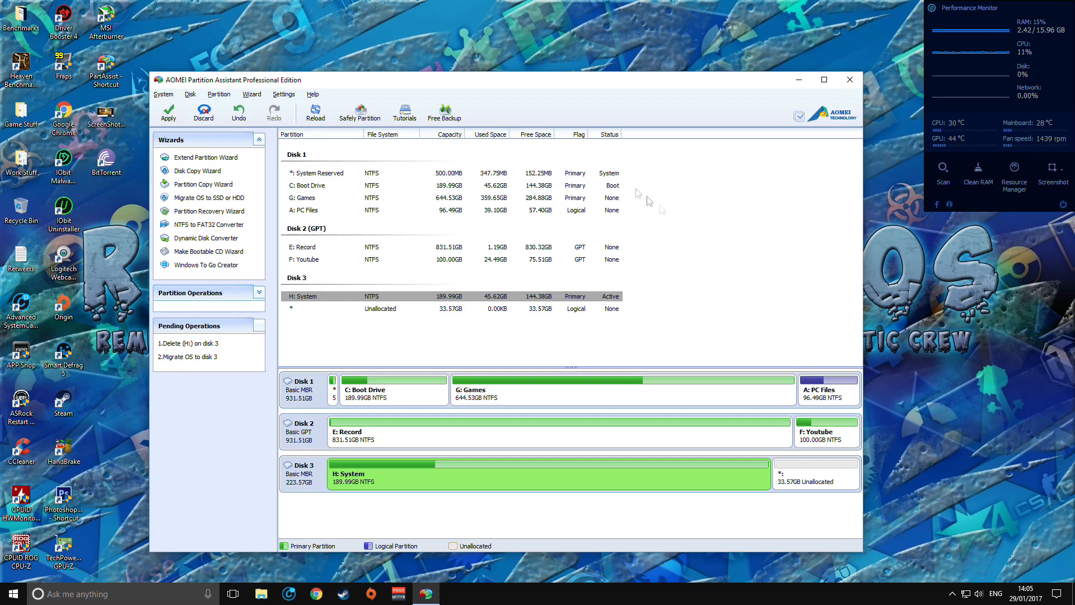
mouse_move(725, 220)
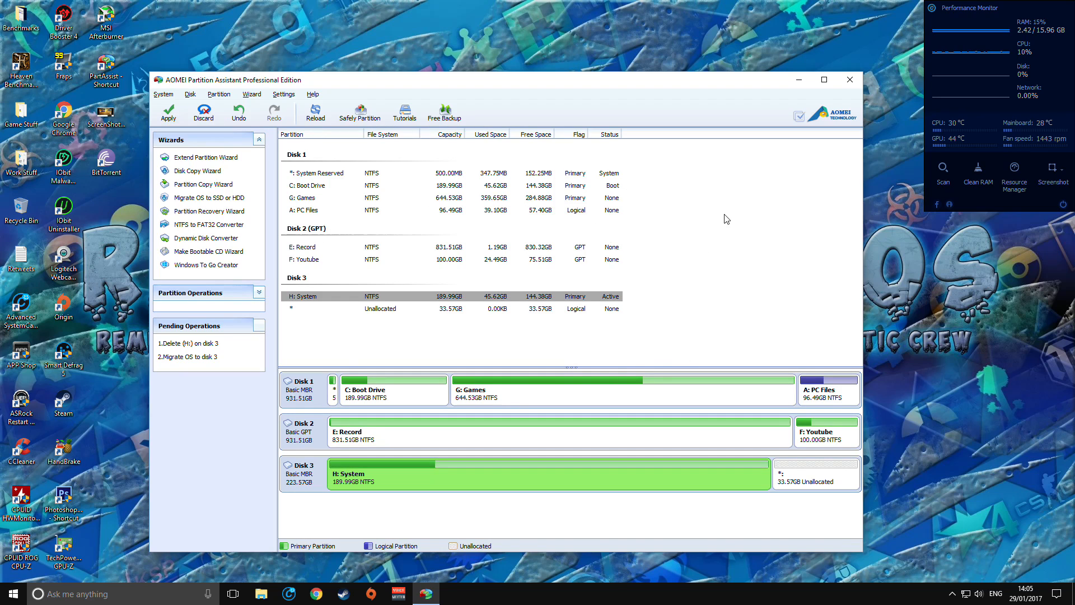
mouse_move(588, 376)
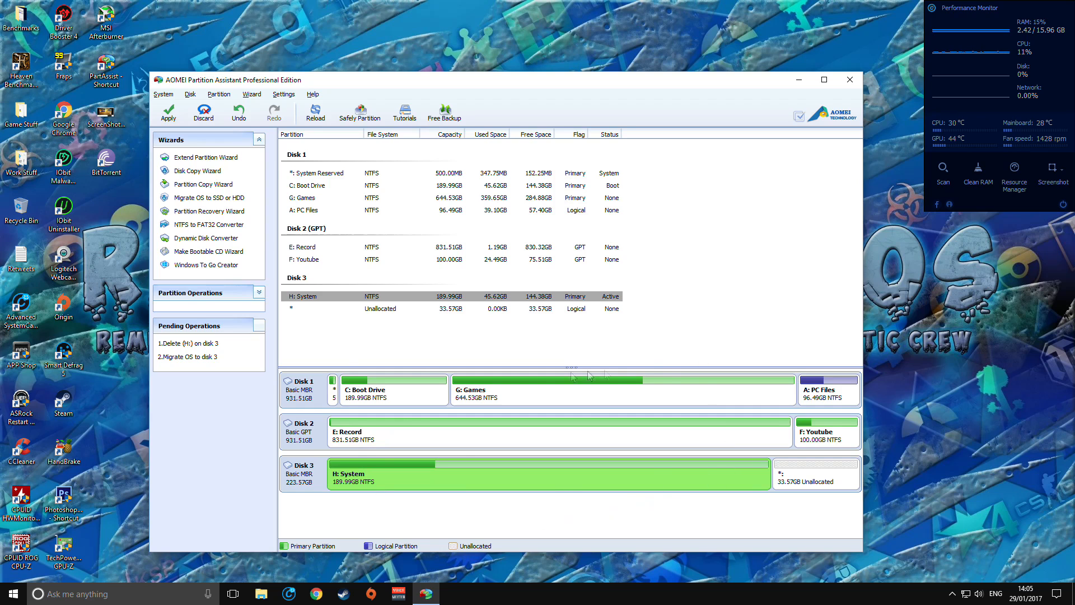
mouse_move(546, 477)
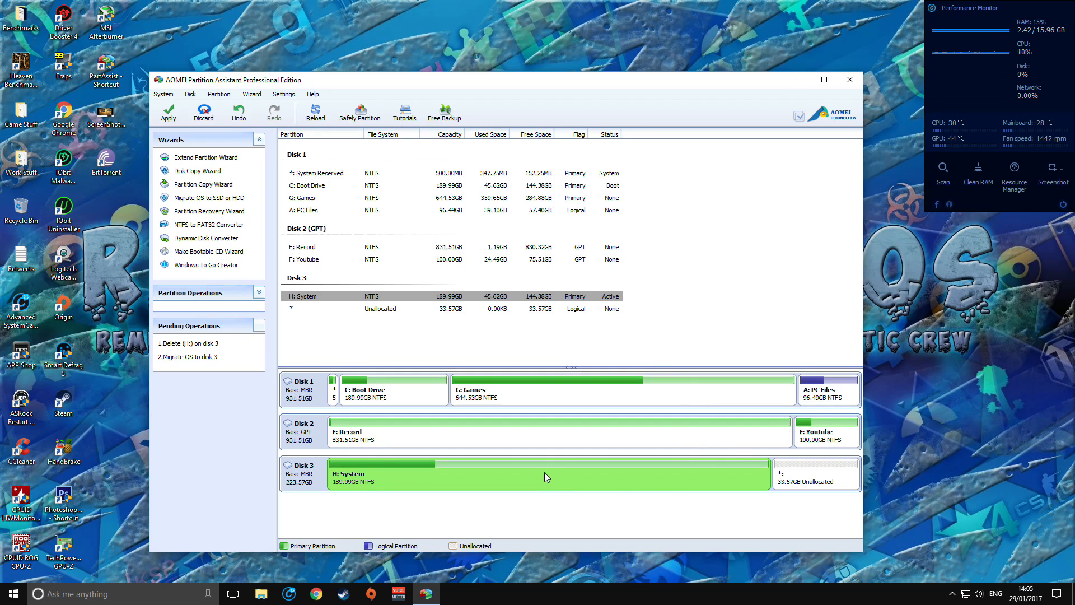
mouse_move(549, 465)
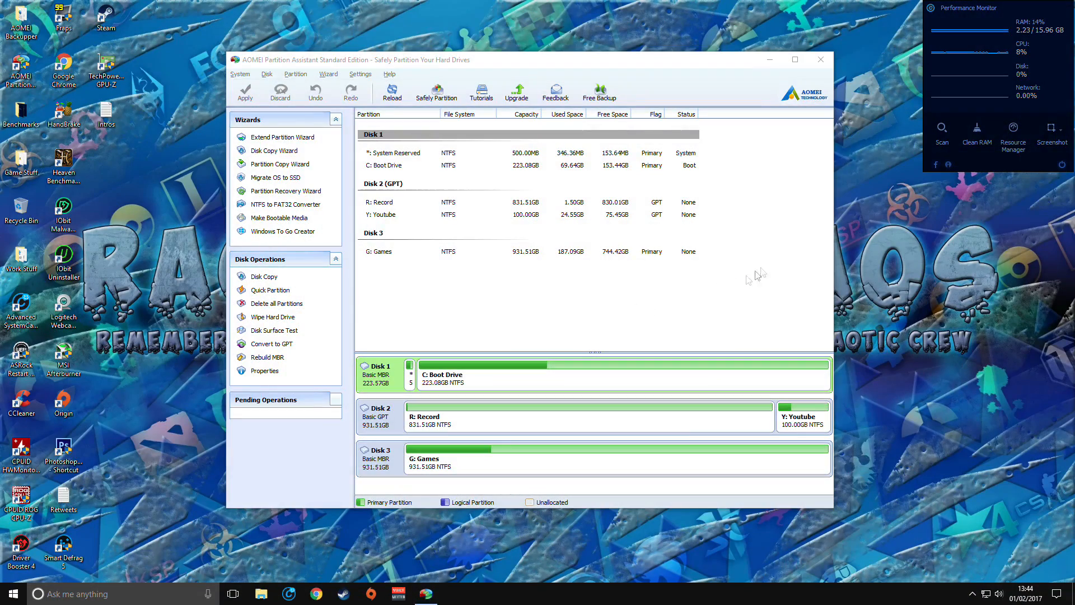
mouse_move(713, 309)
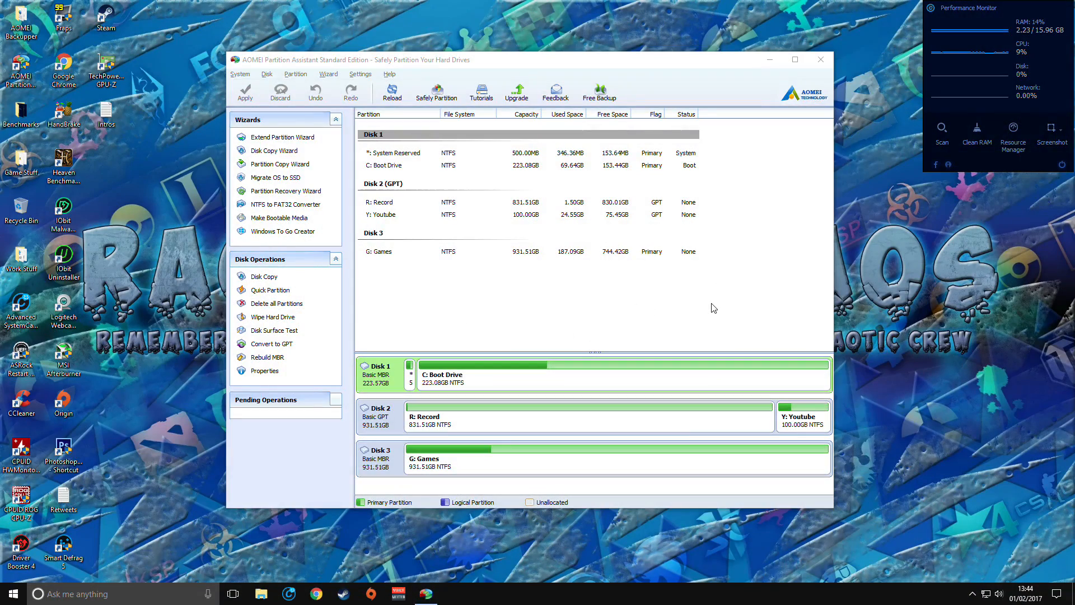
mouse_move(601, 289)
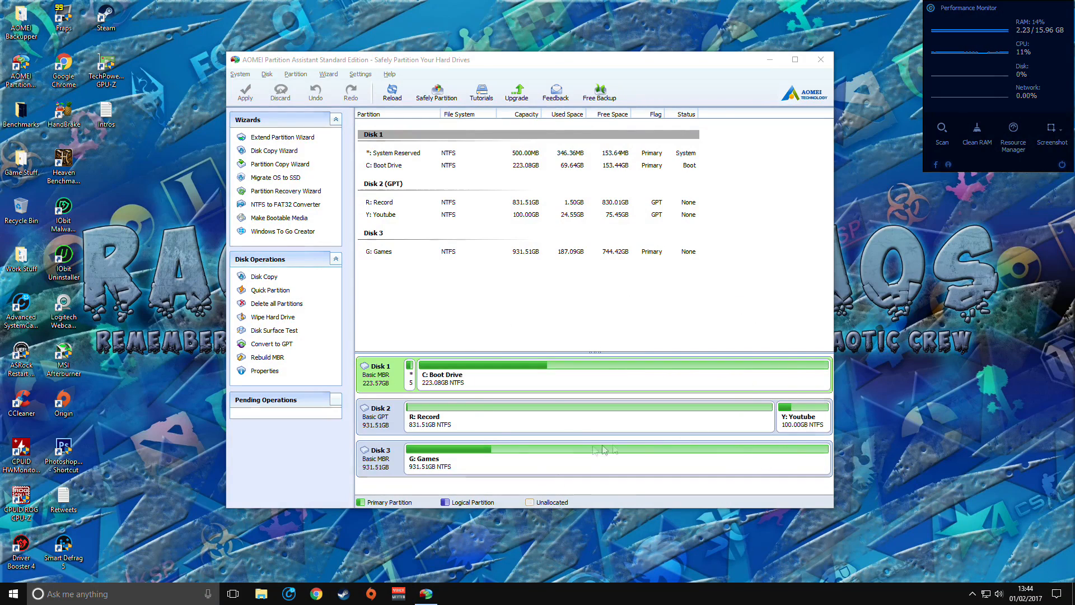
mouse_move(775, 317)
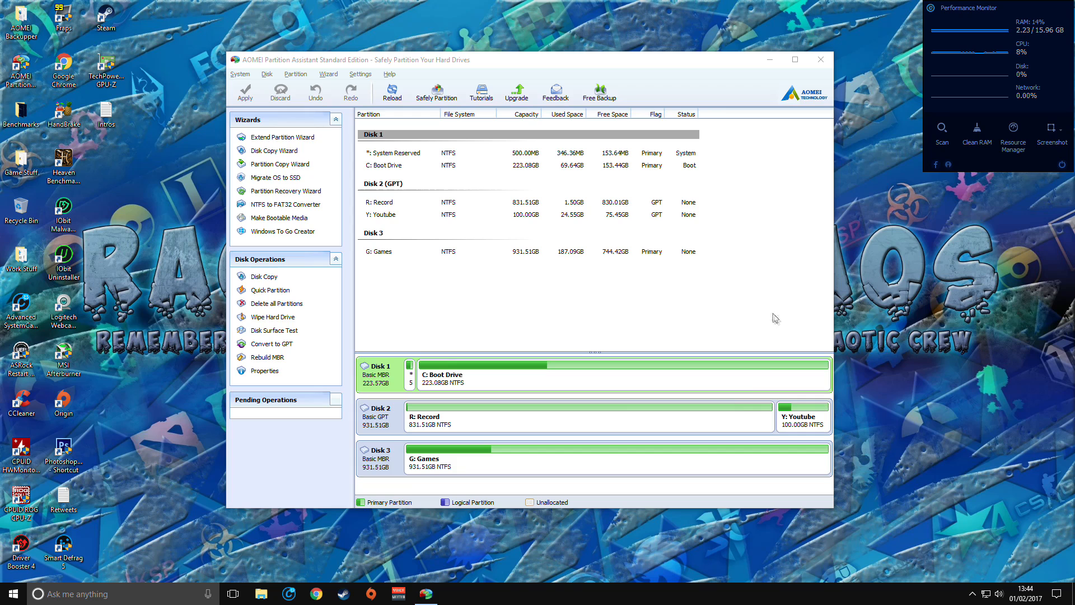
mouse_move(582, 459)
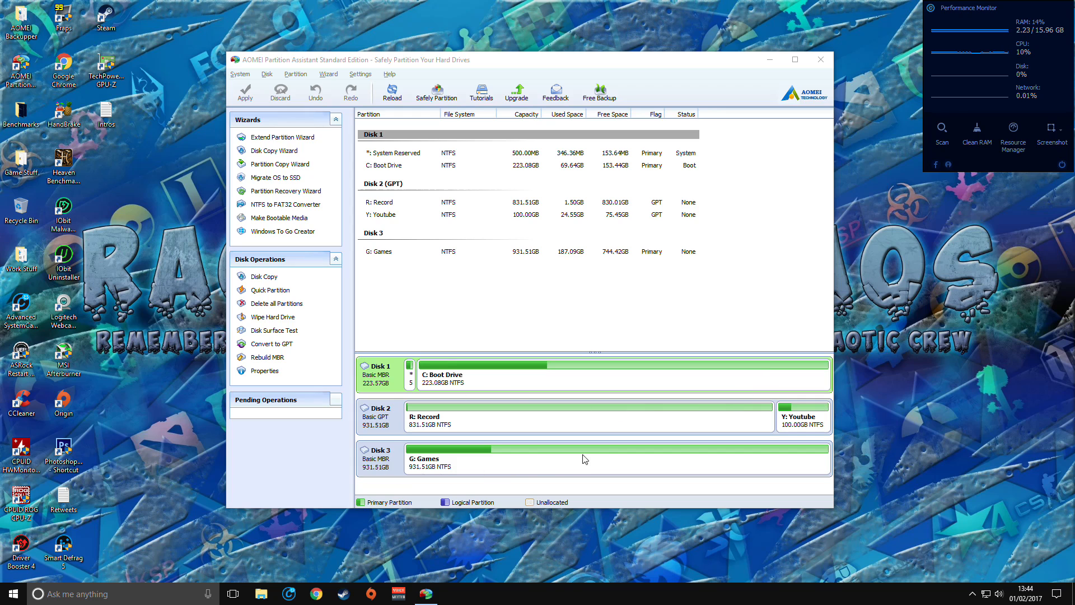
mouse_move(300, 278)
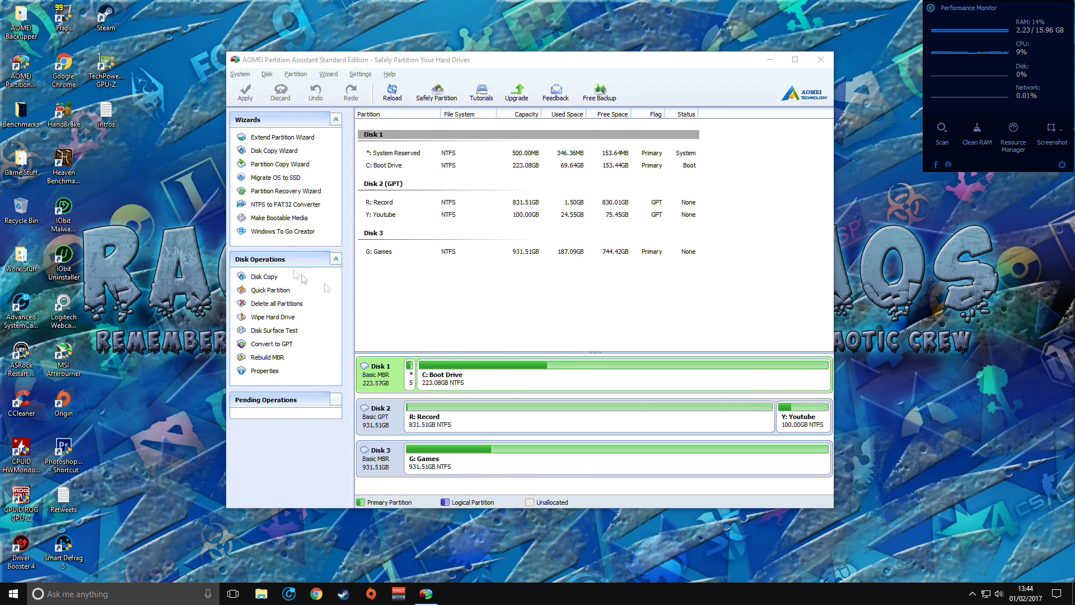
mouse_move(401, 375)
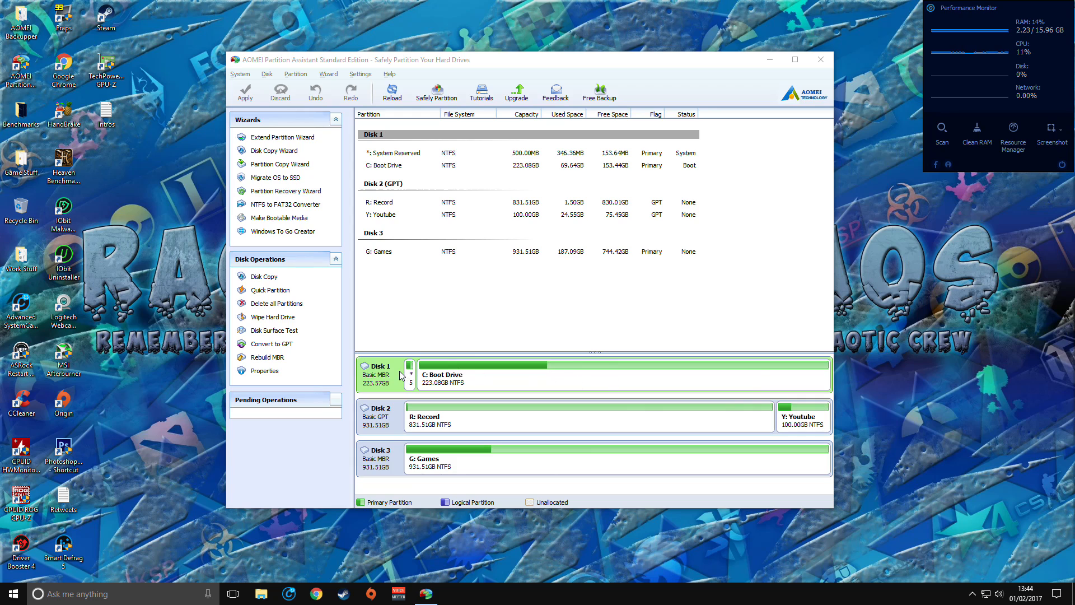
mouse_move(404, 383)
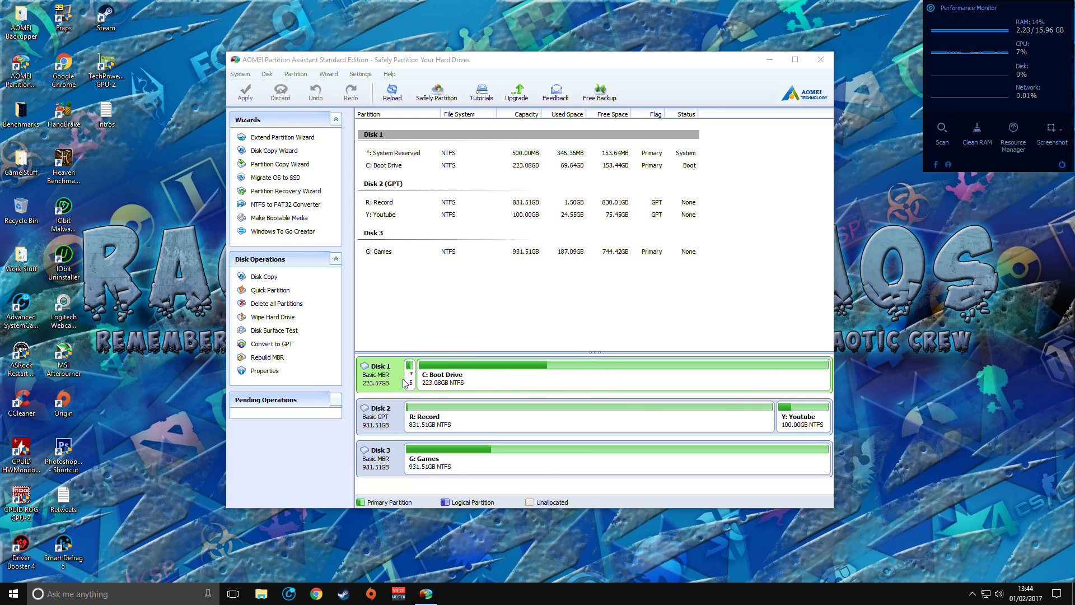
mouse_move(469, 396)
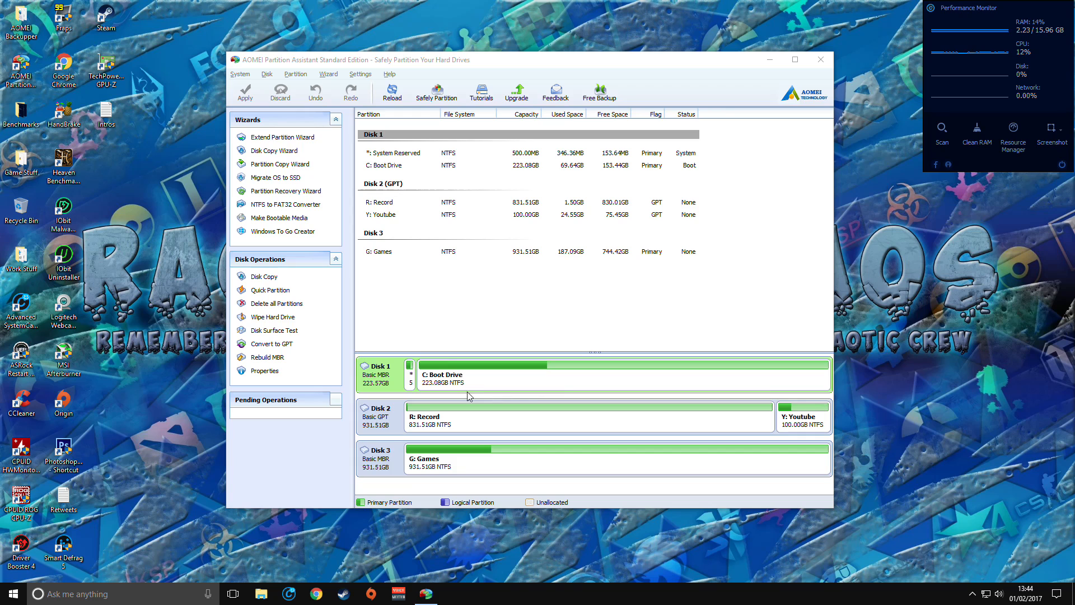
mouse_move(430, 380)
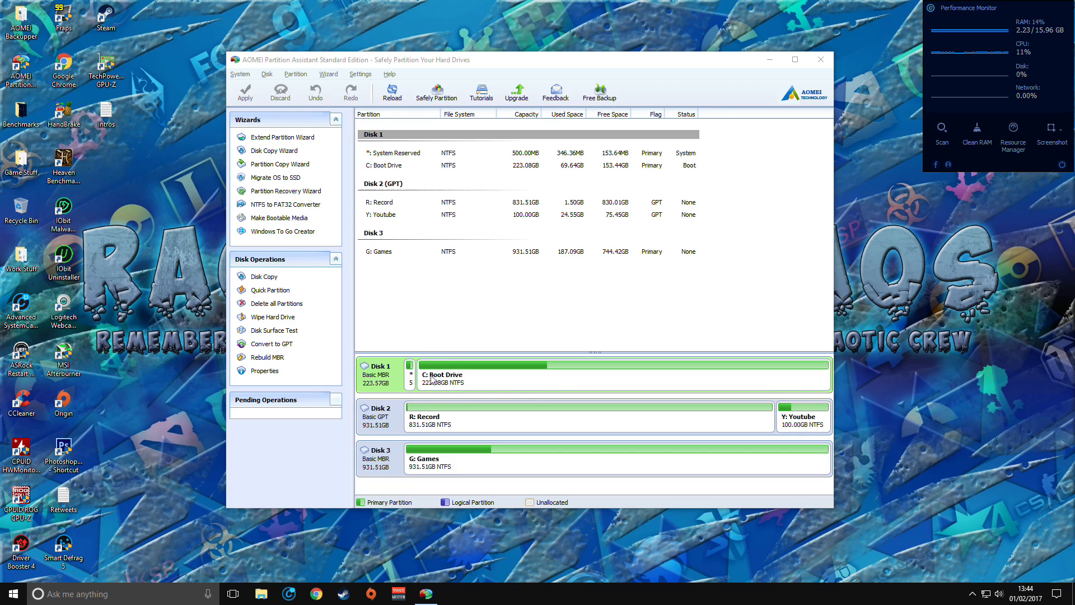
mouse_move(664, 387)
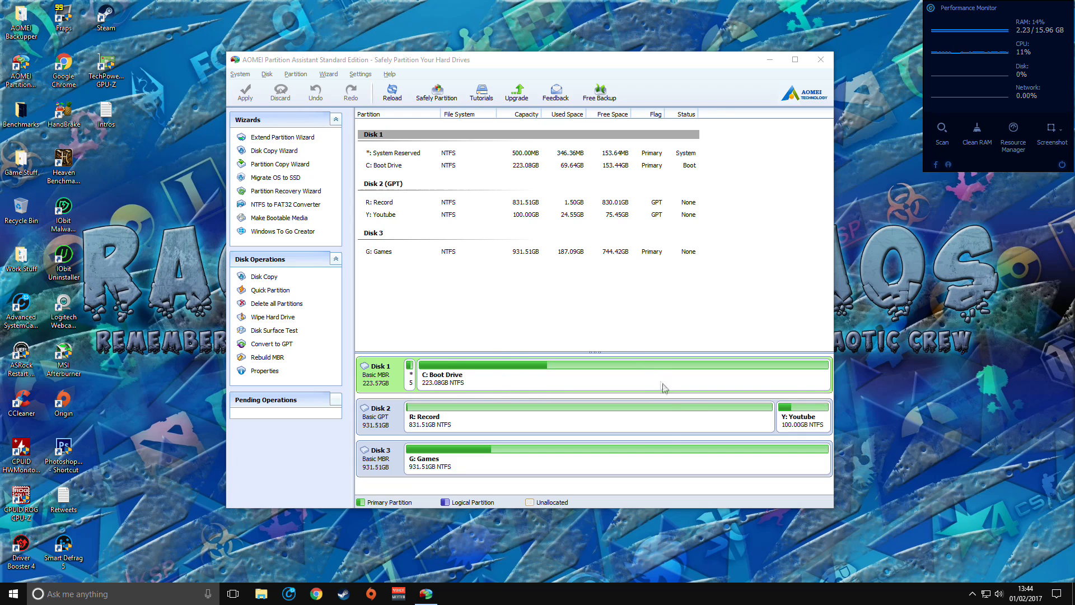
mouse_move(482, 461)
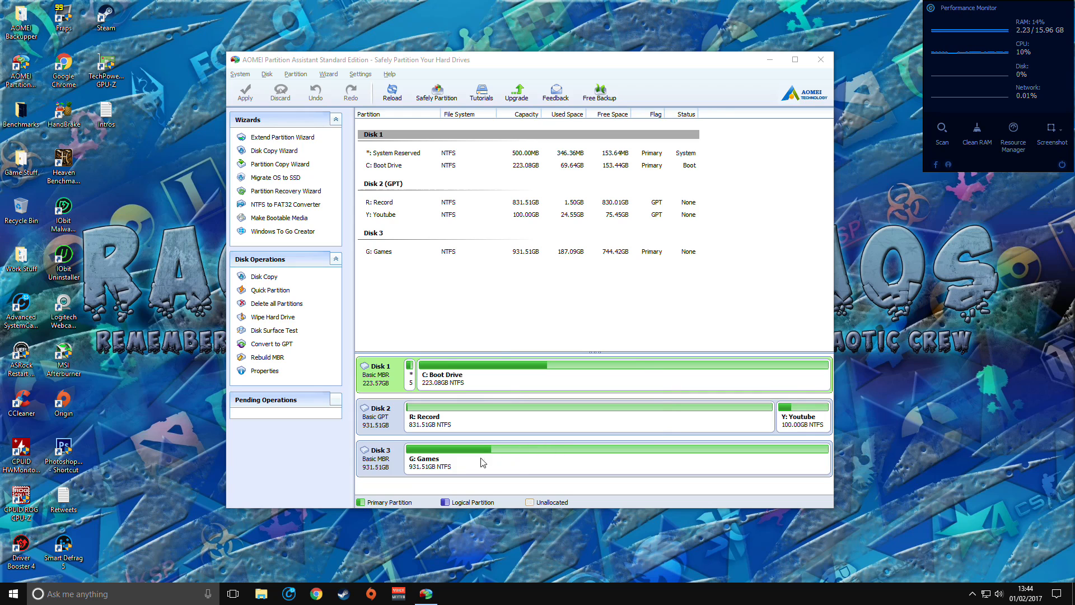
mouse_move(403, 465)
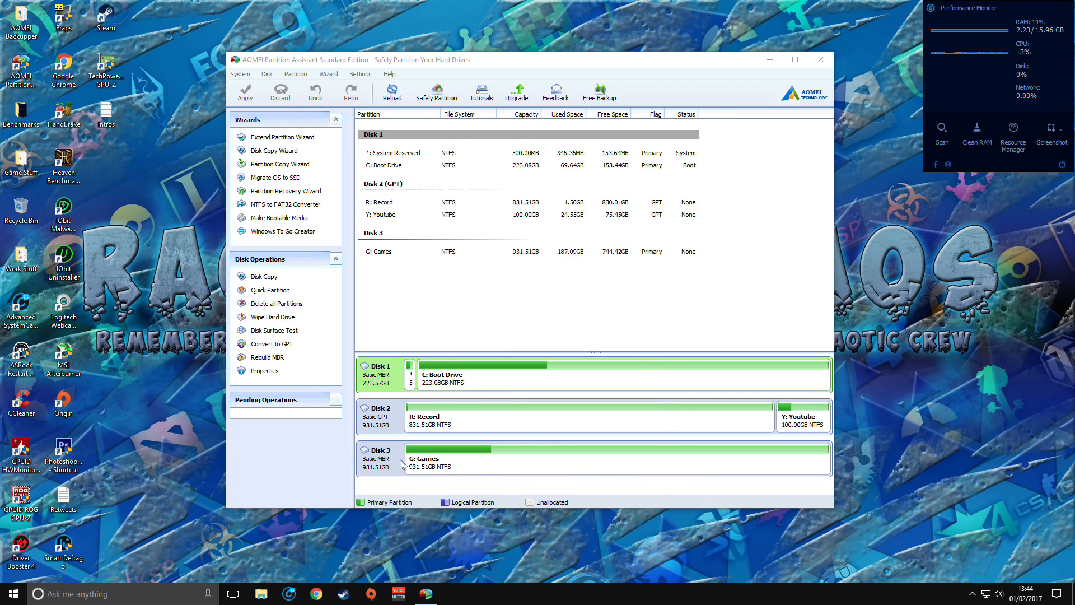
mouse_move(683, 403)
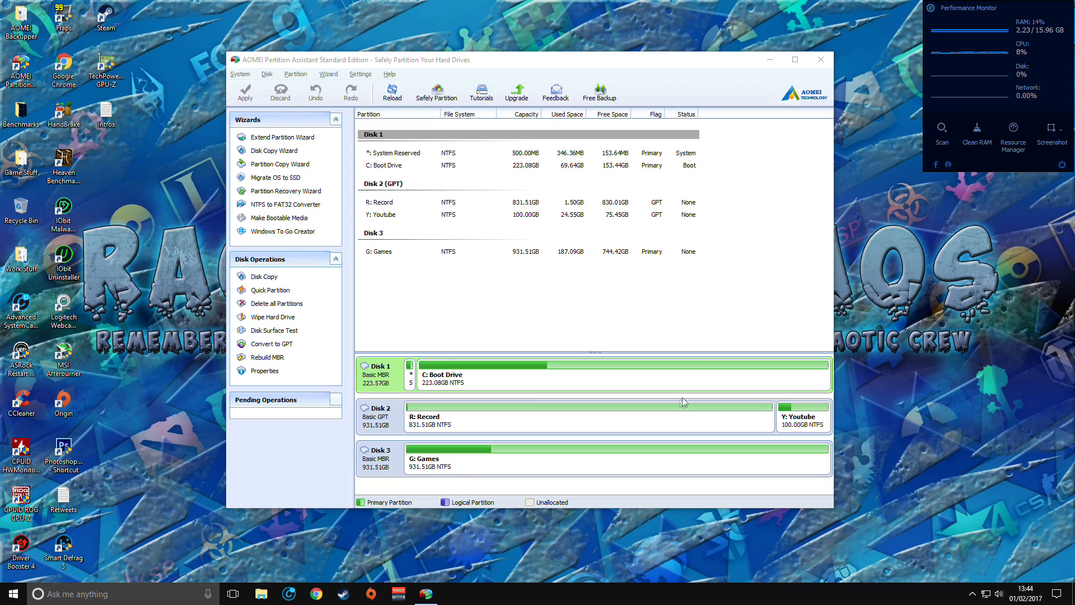
mouse_move(516, 378)
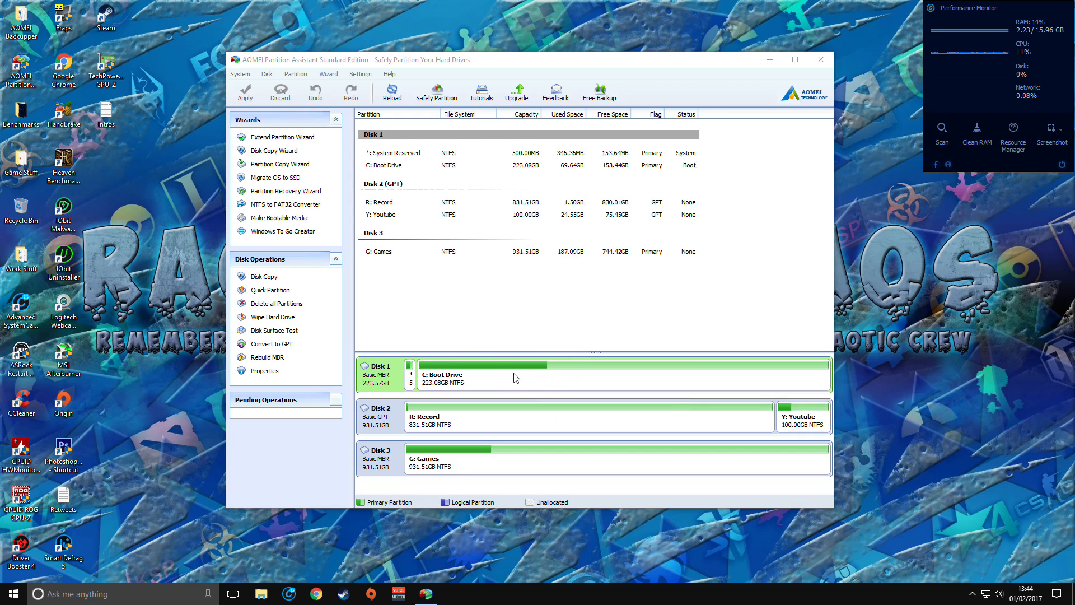
mouse_move(526, 378)
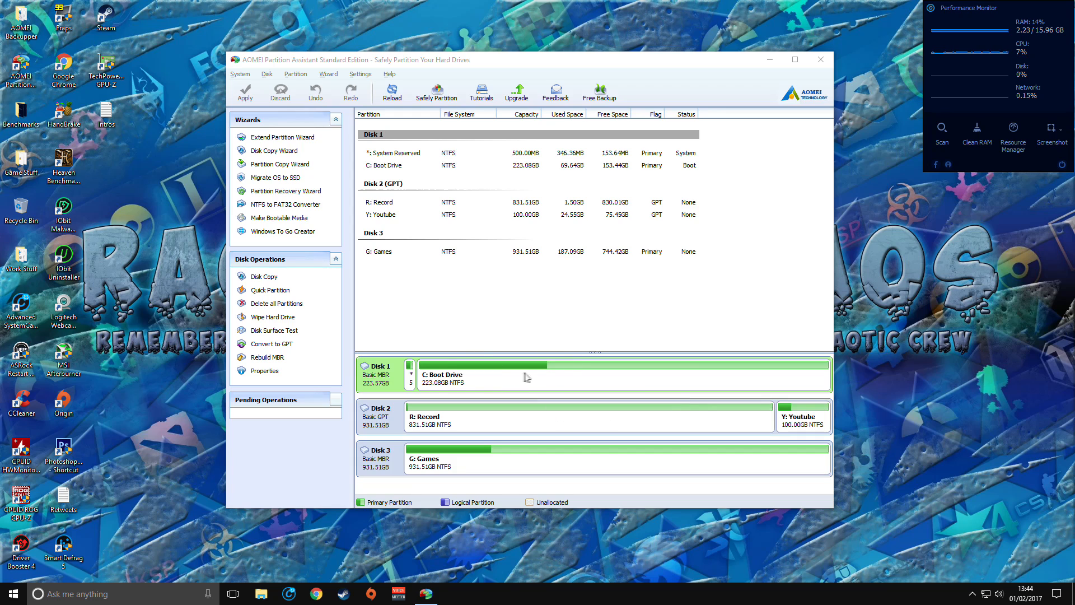
mouse_move(458, 382)
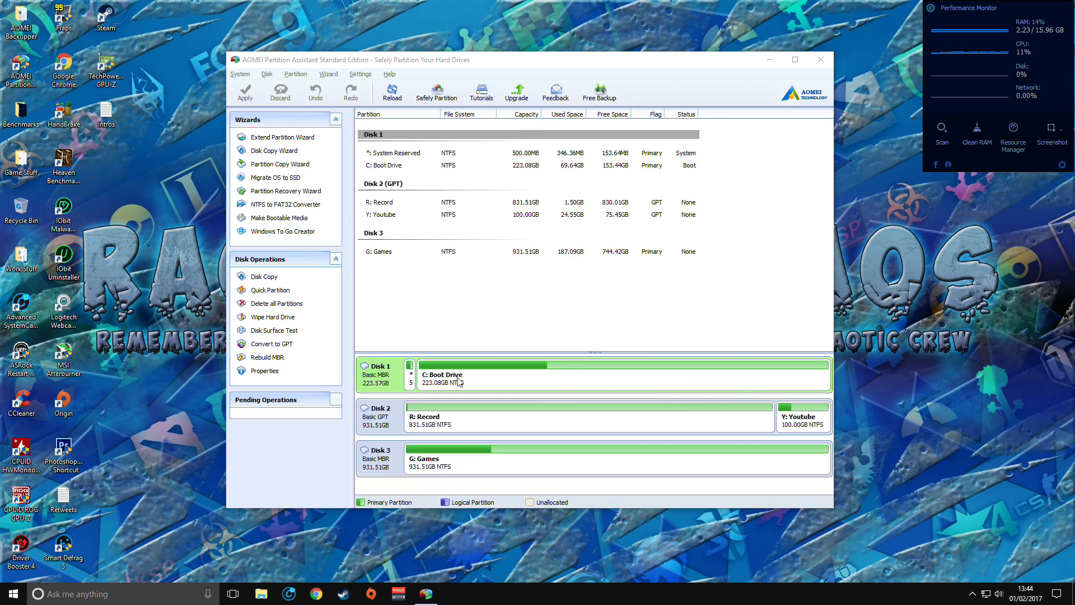
mouse_move(557, 468)
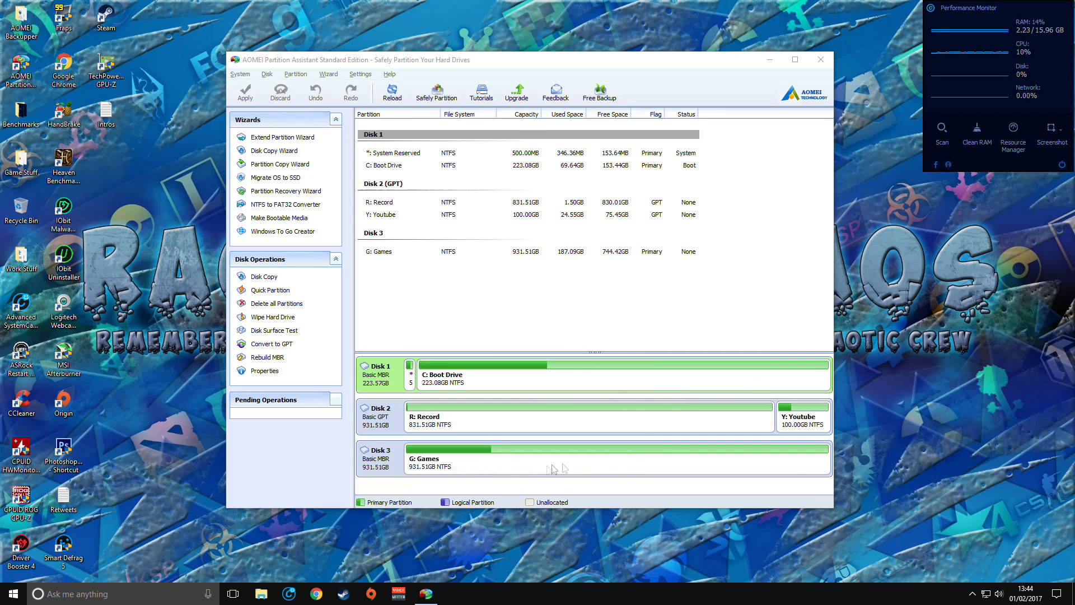
mouse_move(611, 420)
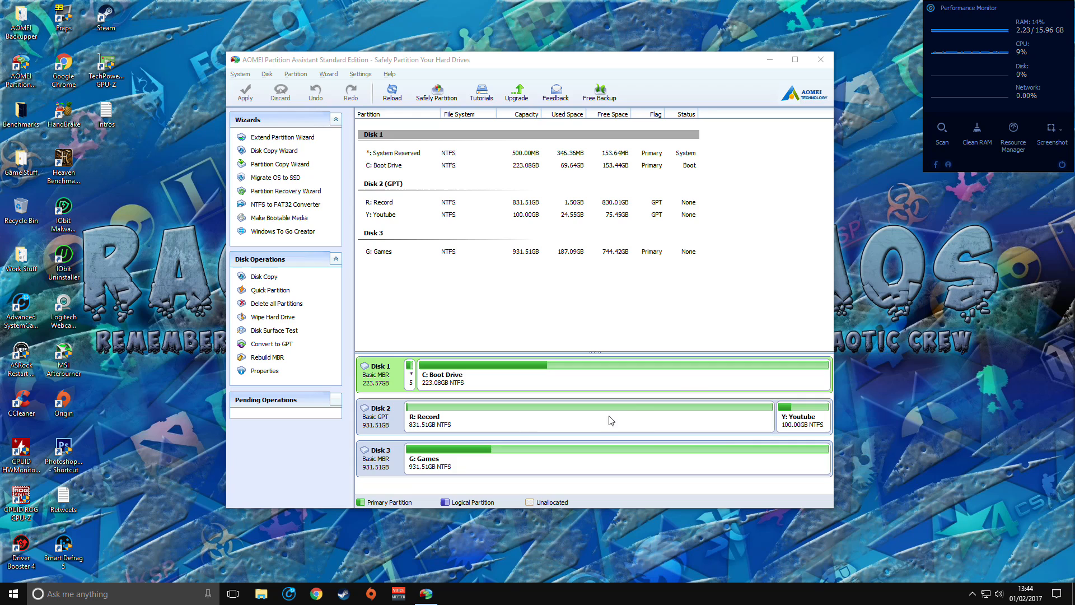
mouse_move(582, 438)
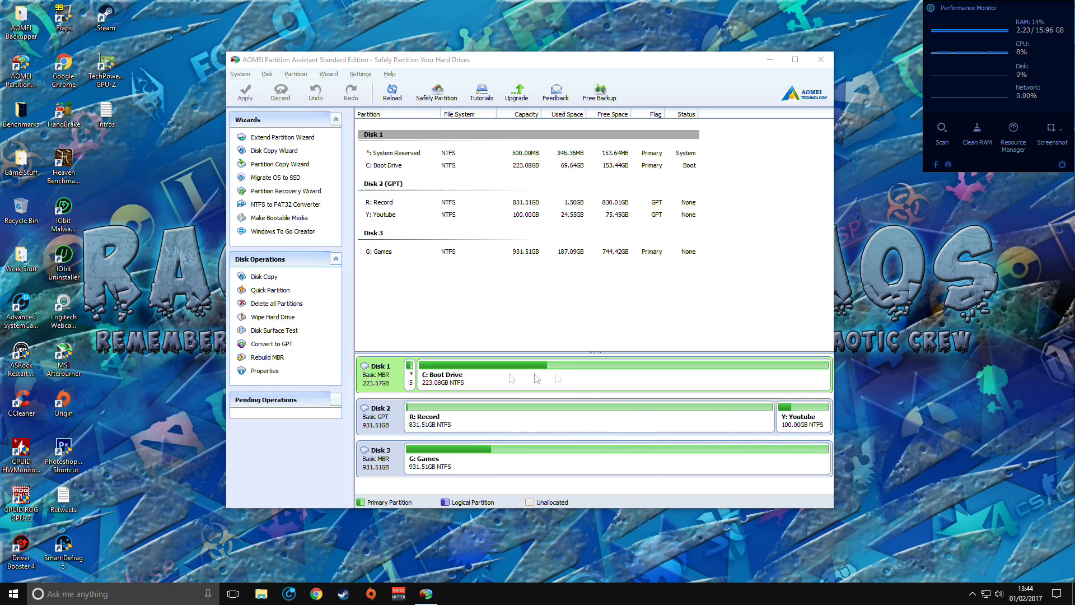
mouse_move(643, 376)
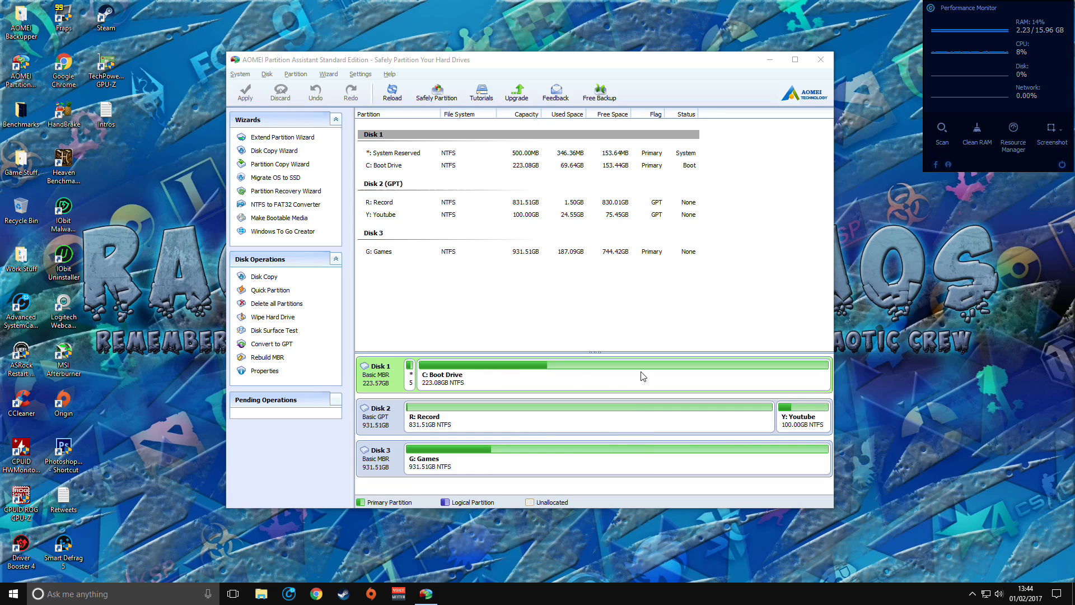
mouse_move(675, 448)
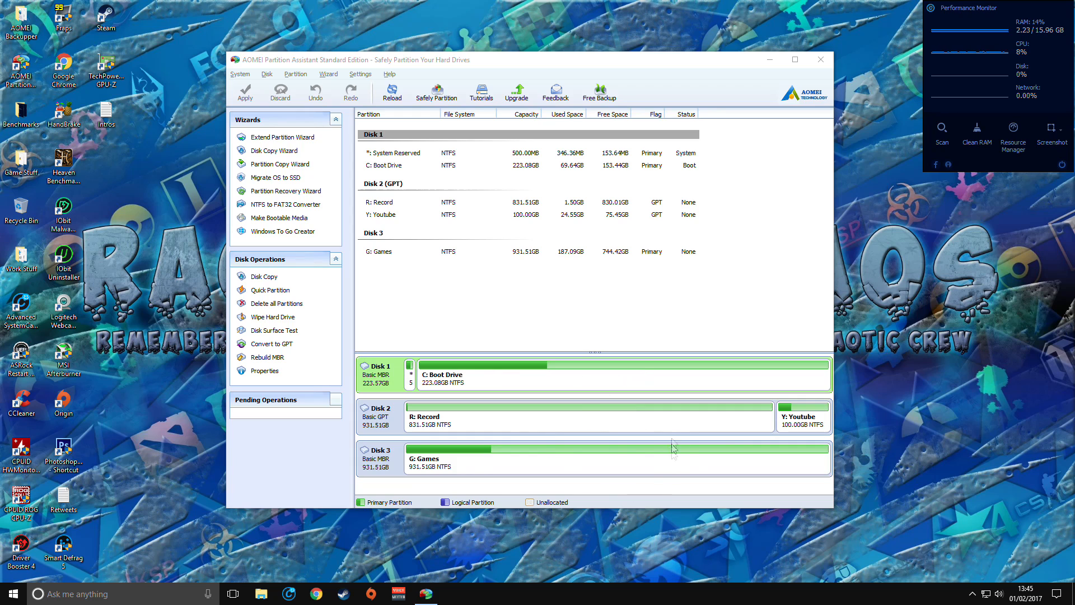
mouse_move(637, 342)
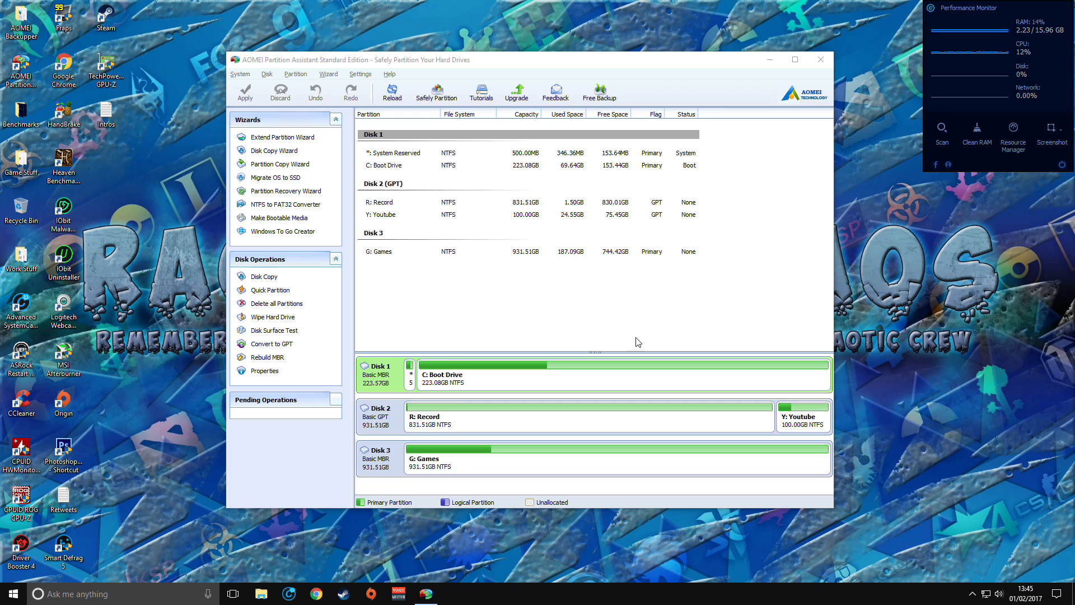
mouse_move(350, 378)
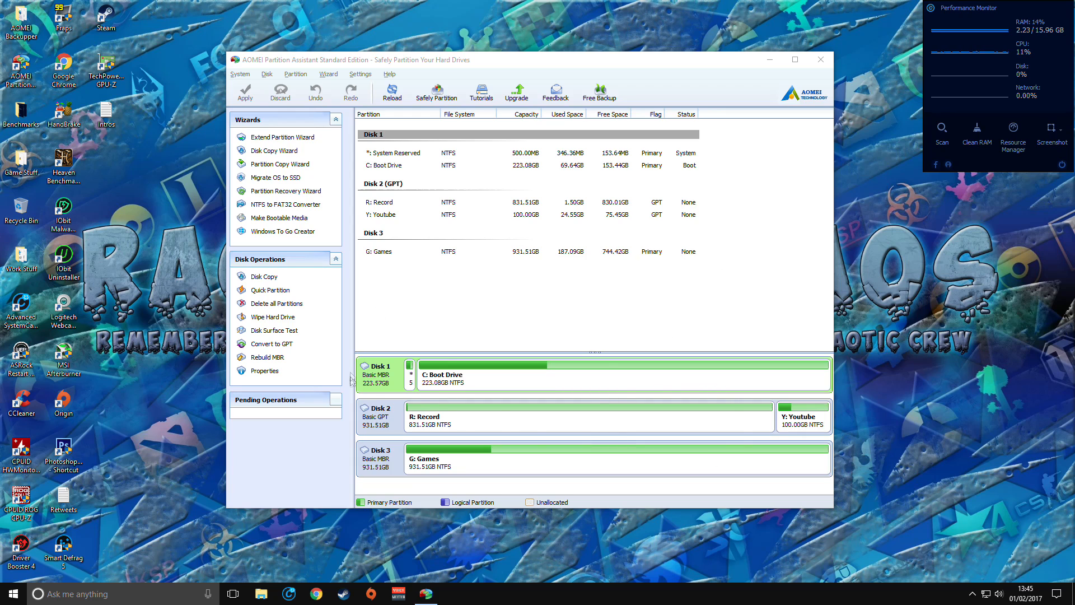
mouse_move(795, 309)
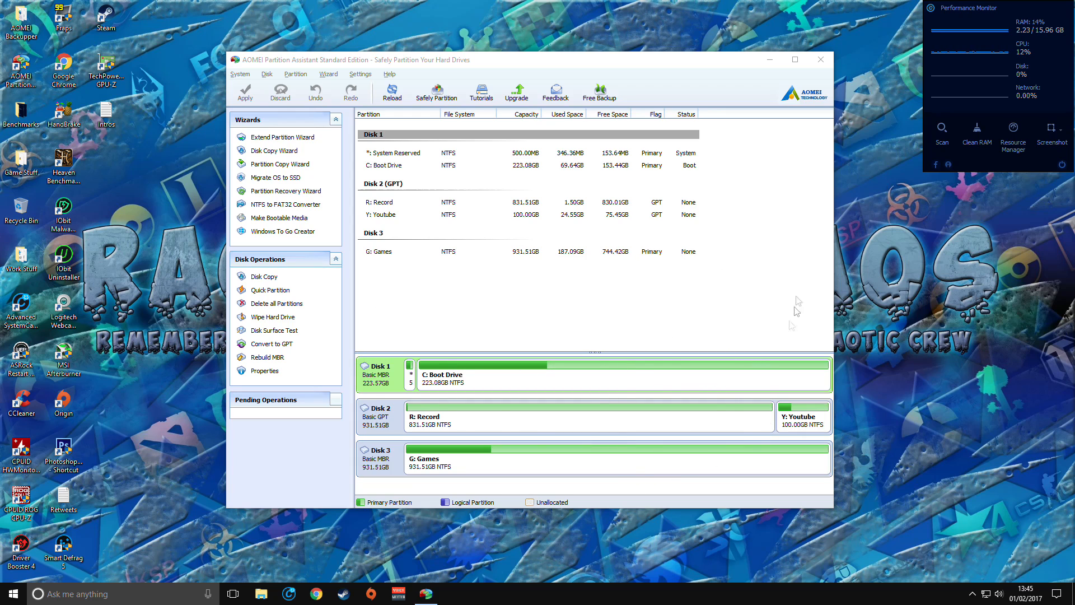
mouse_move(523, 296)
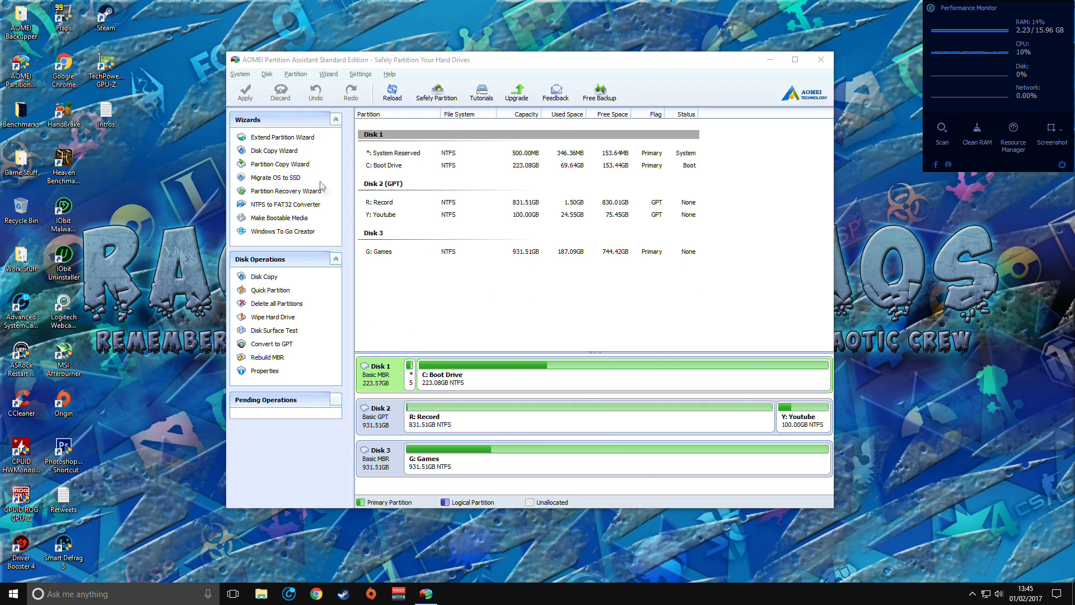
mouse_move(275, 176)
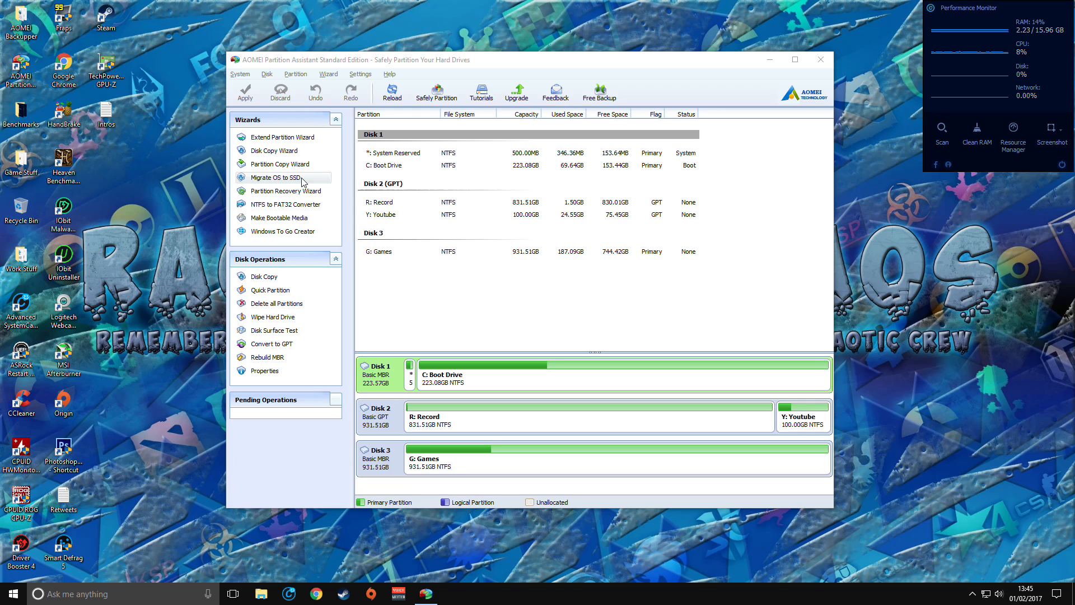
mouse_move(371, 312)
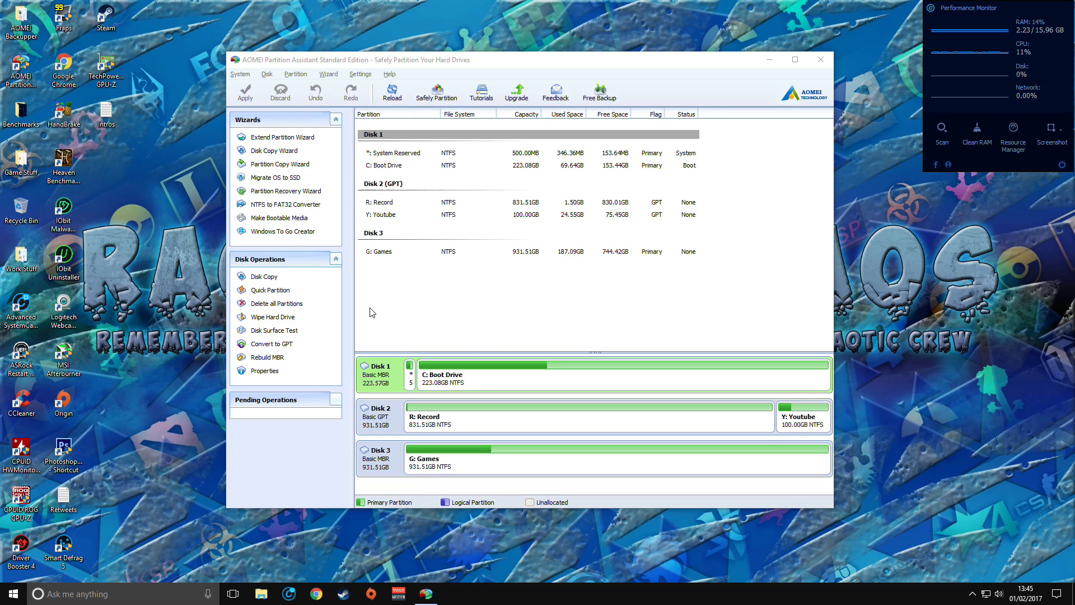
mouse_move(572, 287)
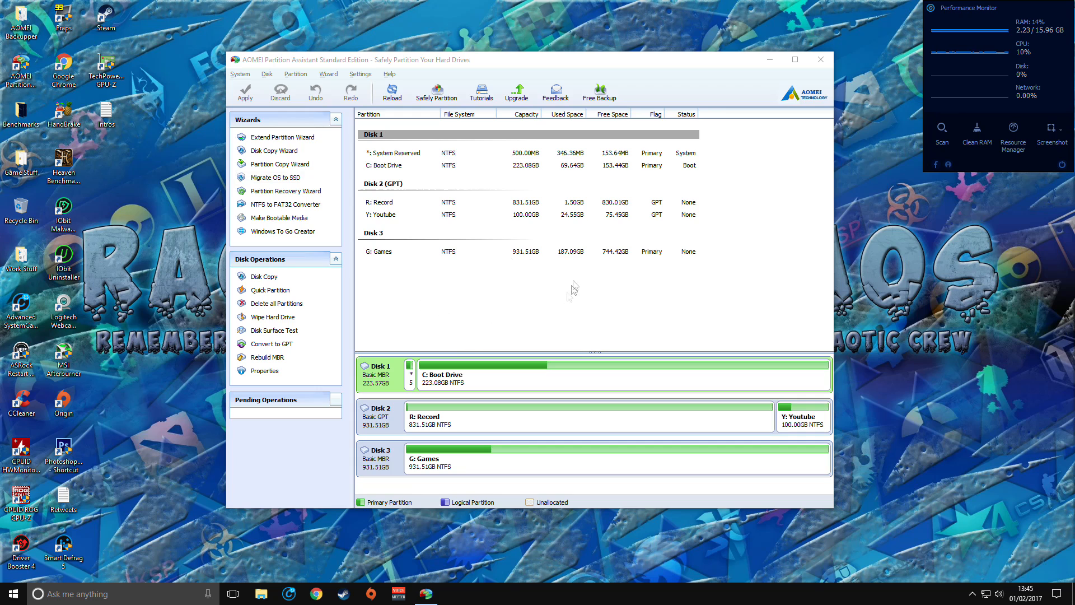
mouse_move(442, 297)
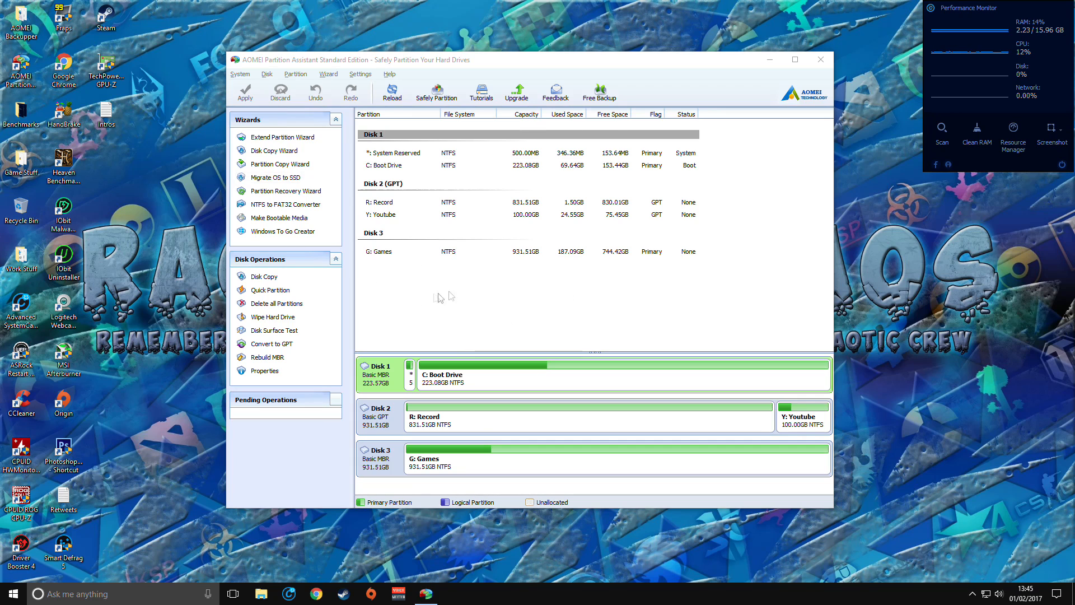
mouse_move(420, 309)
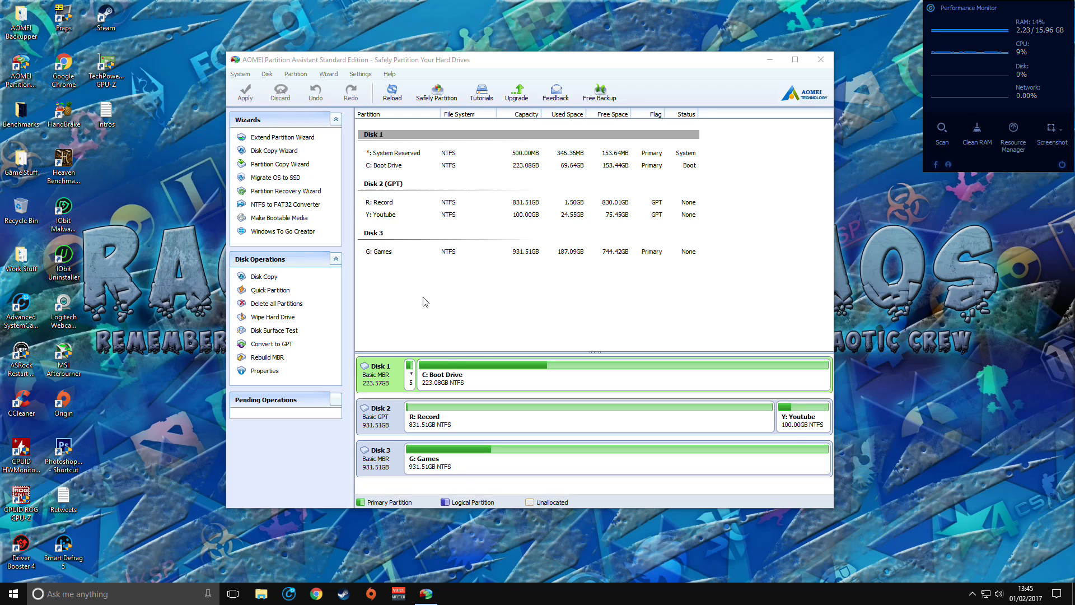
mouse_move(530, 390)
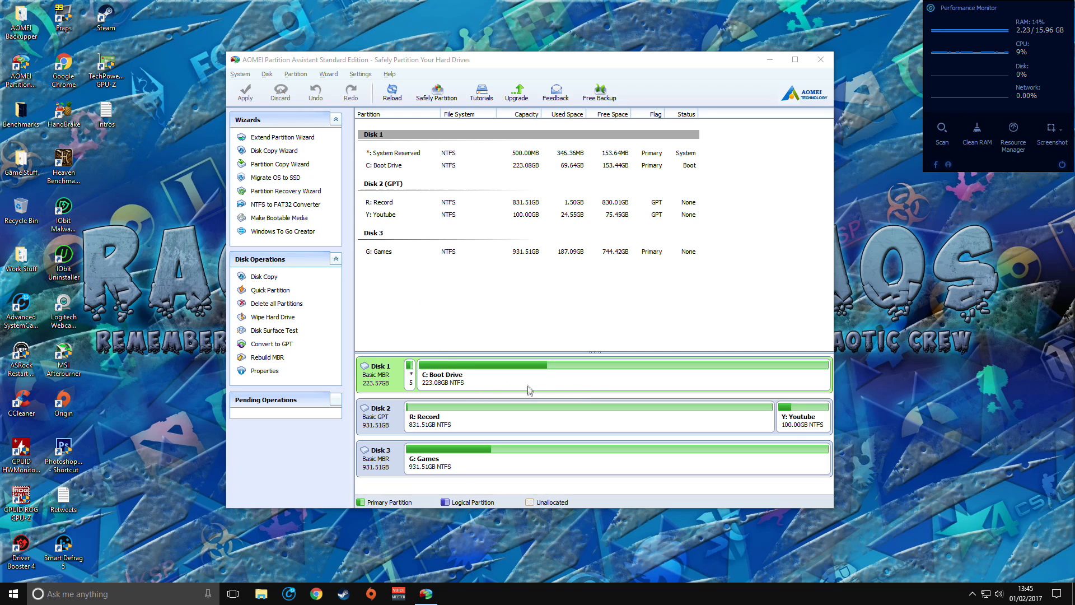
mouse_move(512, 371)
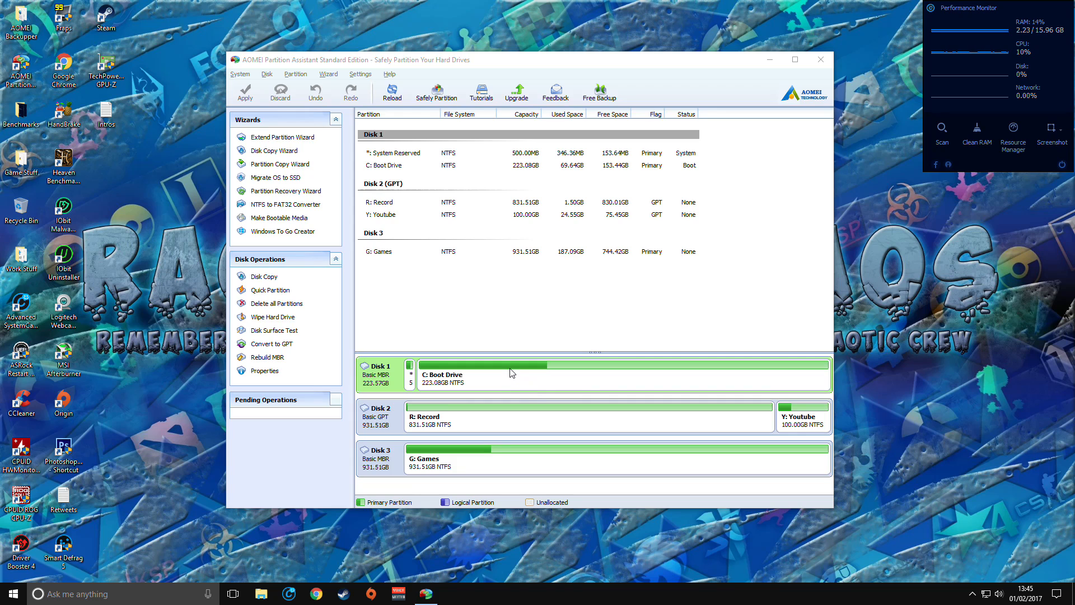
mouse_move(542, 379)
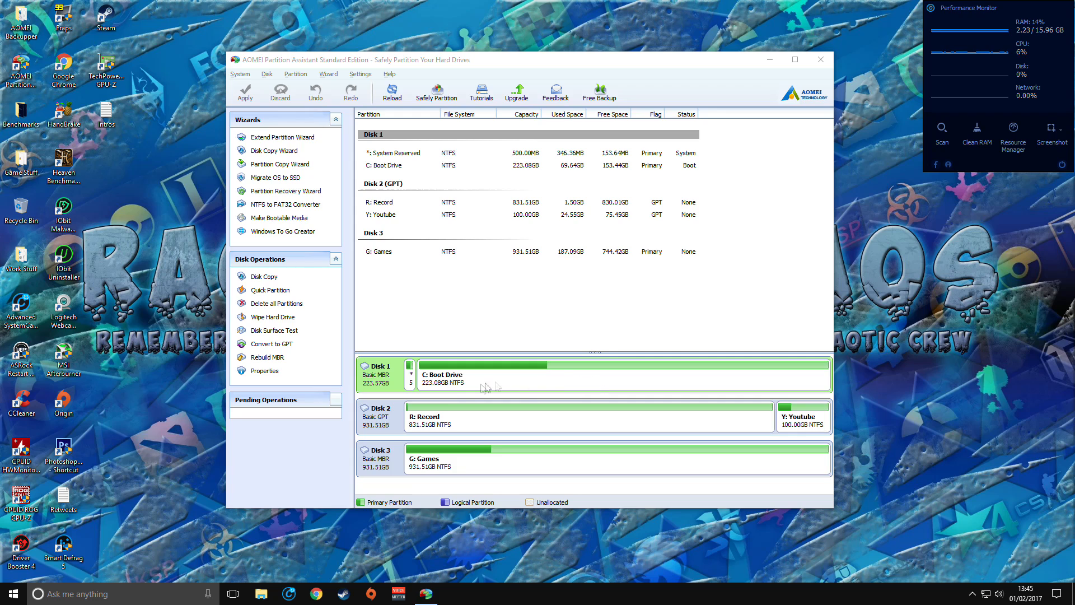
mouse_move(609, 378)
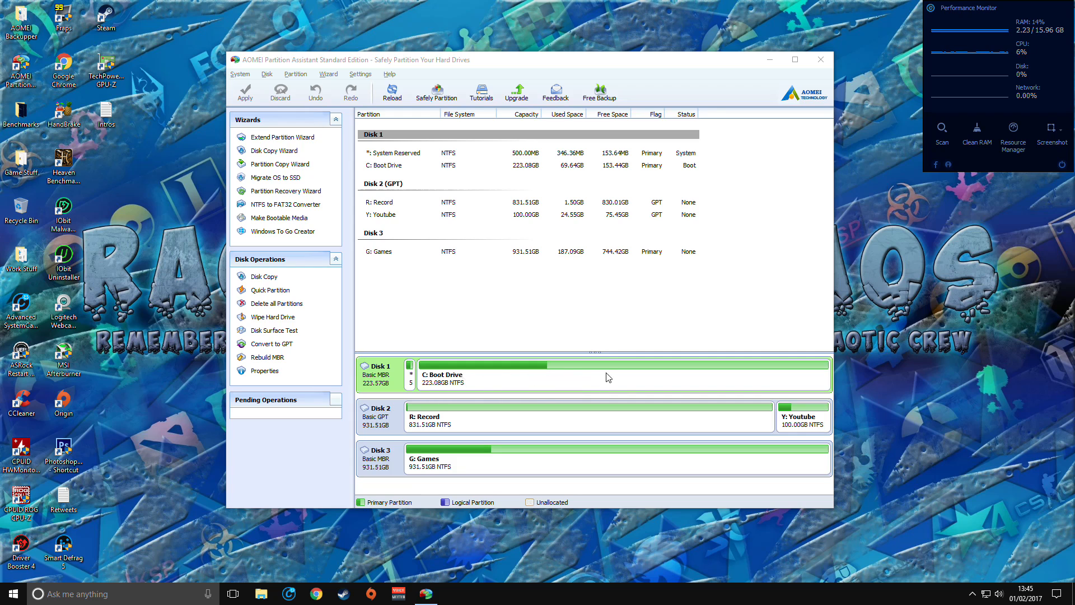
mouse_move(503, 337)
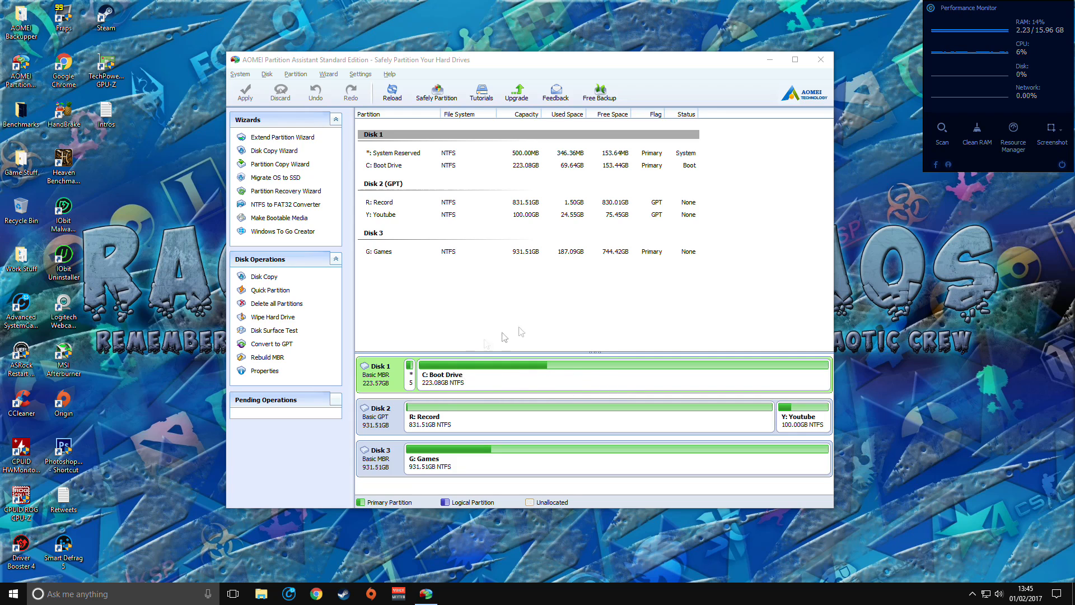
mouse_move(478, 317)
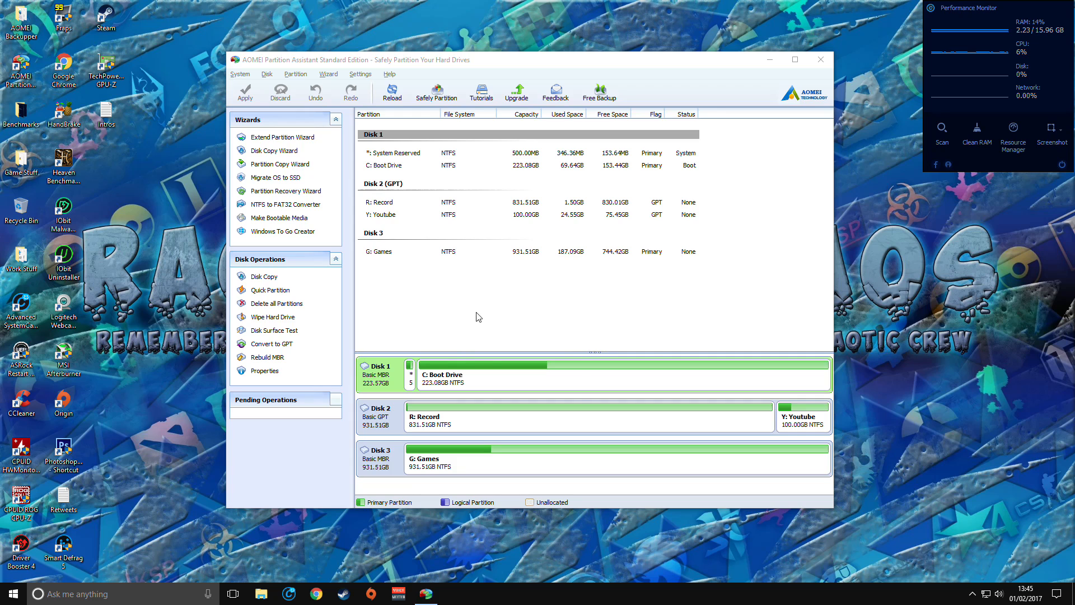
mouse_move(513, 286)
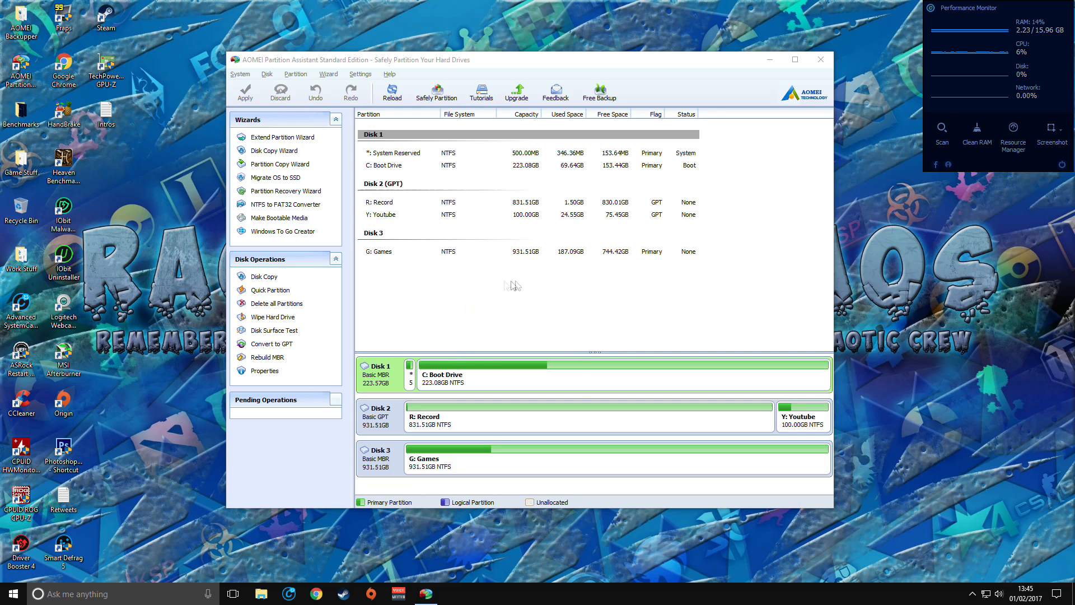
mouse_move(645, 274)
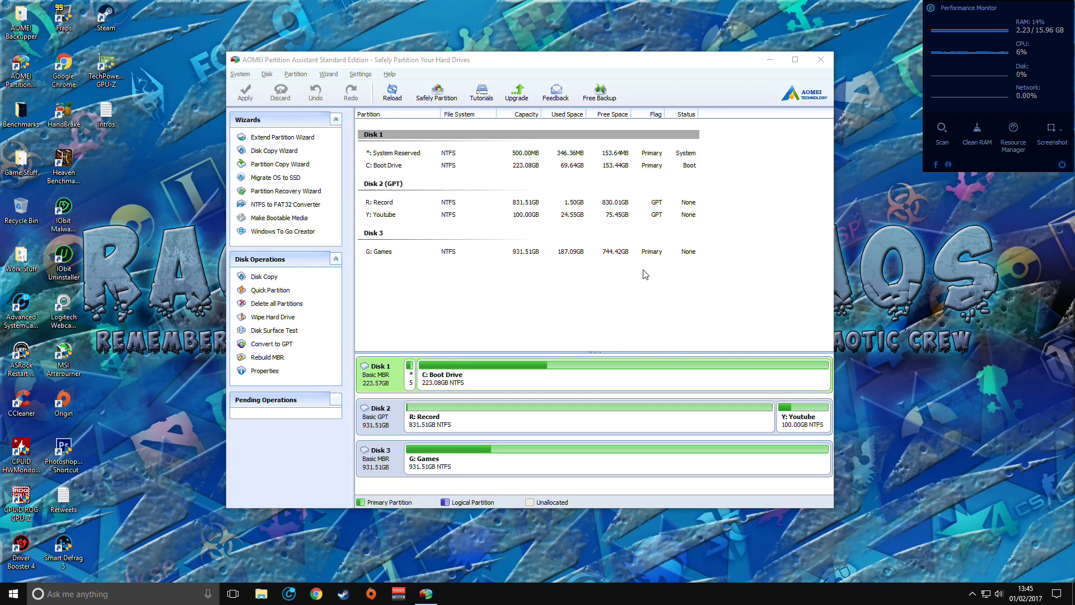
mouse_move(560, 316)
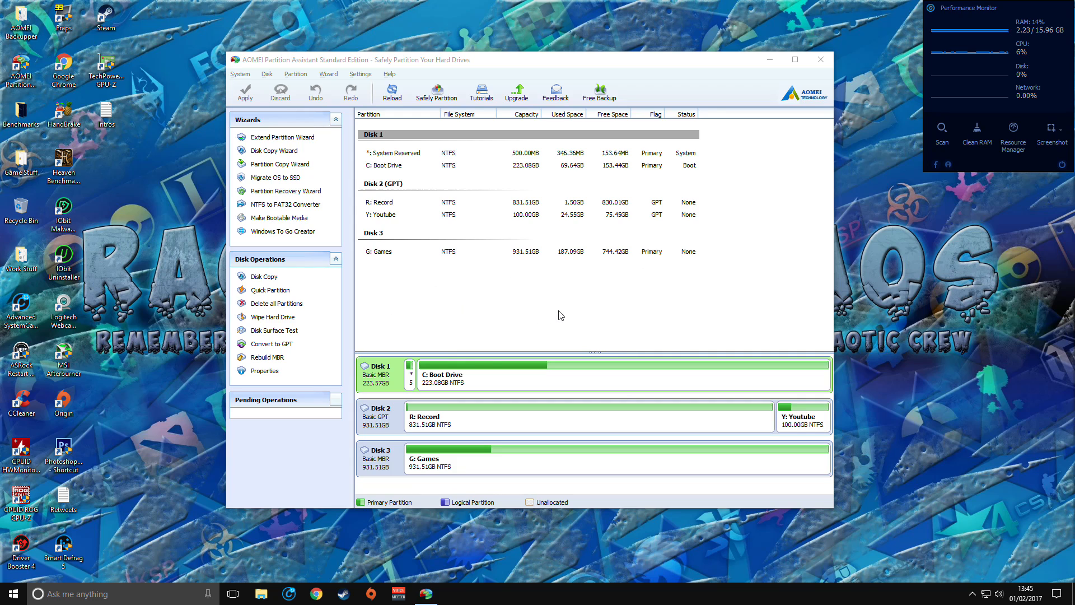
mouse_move(445, 326)
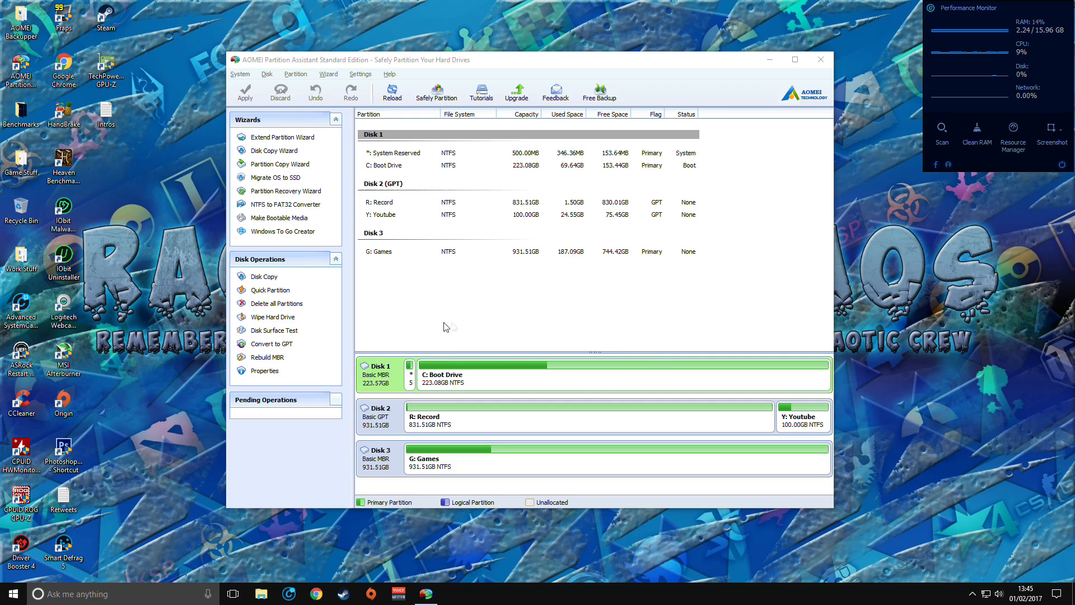
mouse_move(733, 316)
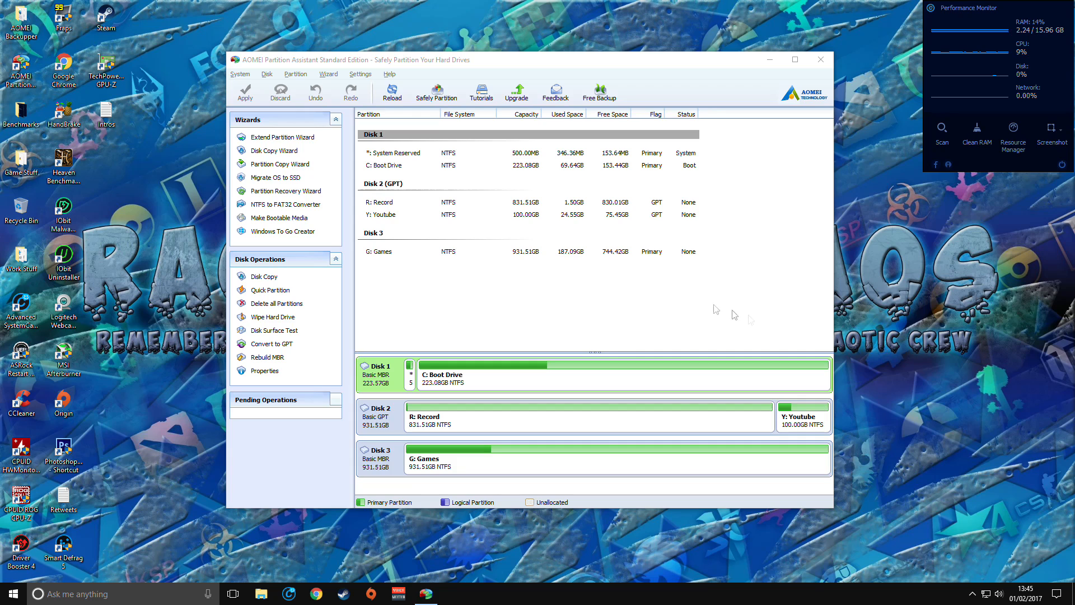
mouse_move(566, 296)
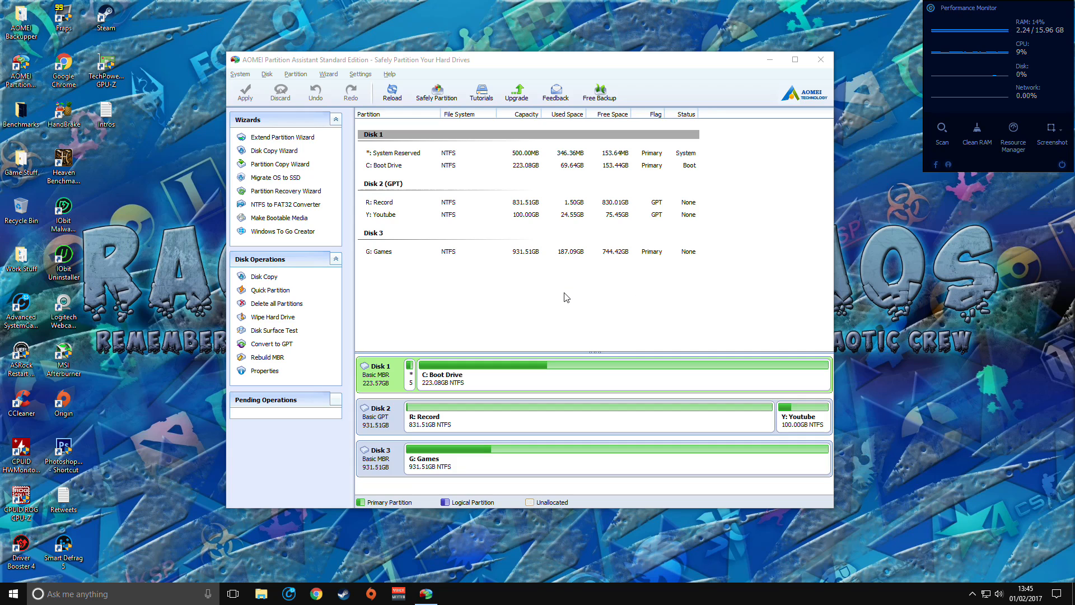
mouse_move(512, 63)
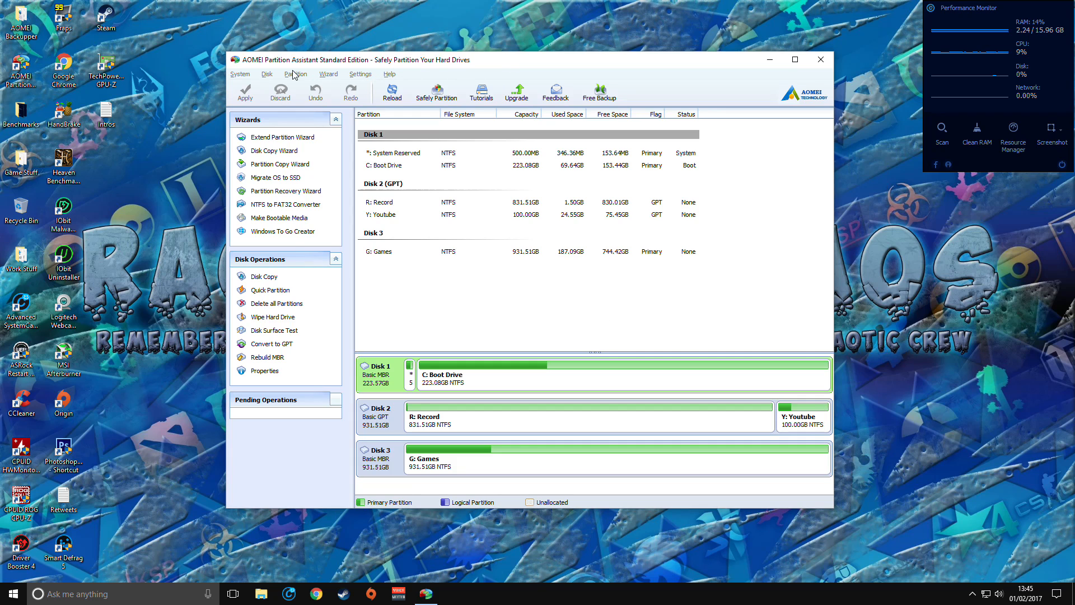
mouse_move(595, 297)
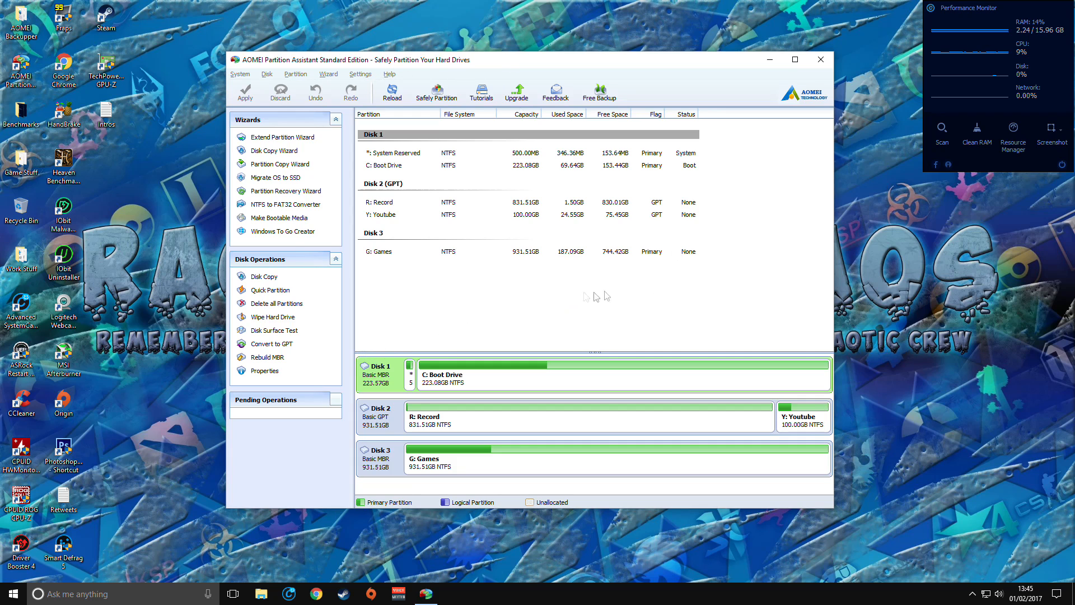
mouse_move(675, 336)
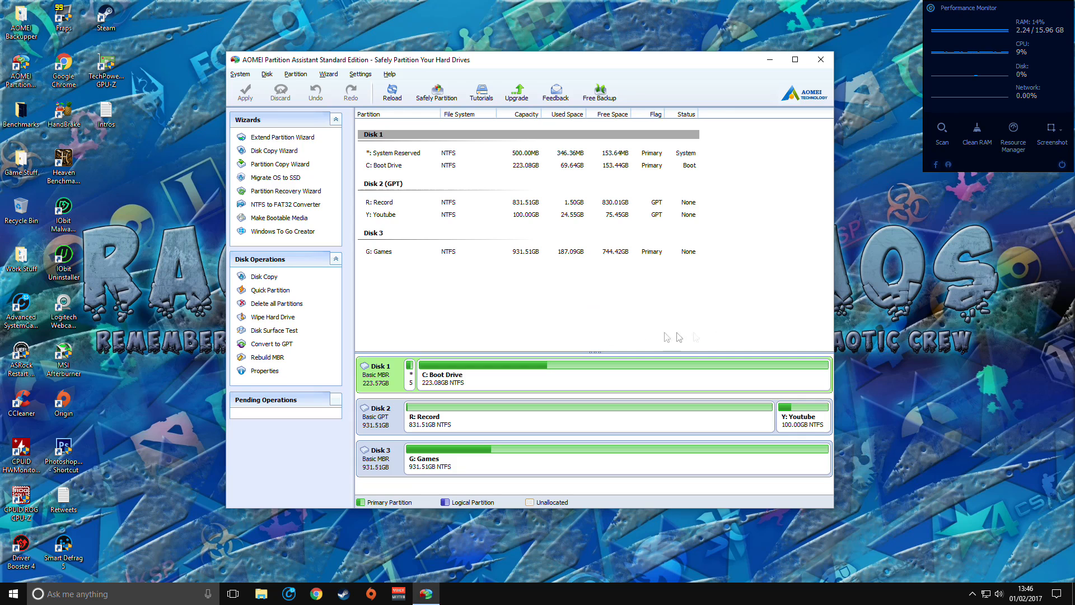
mouse_move(428, 285)
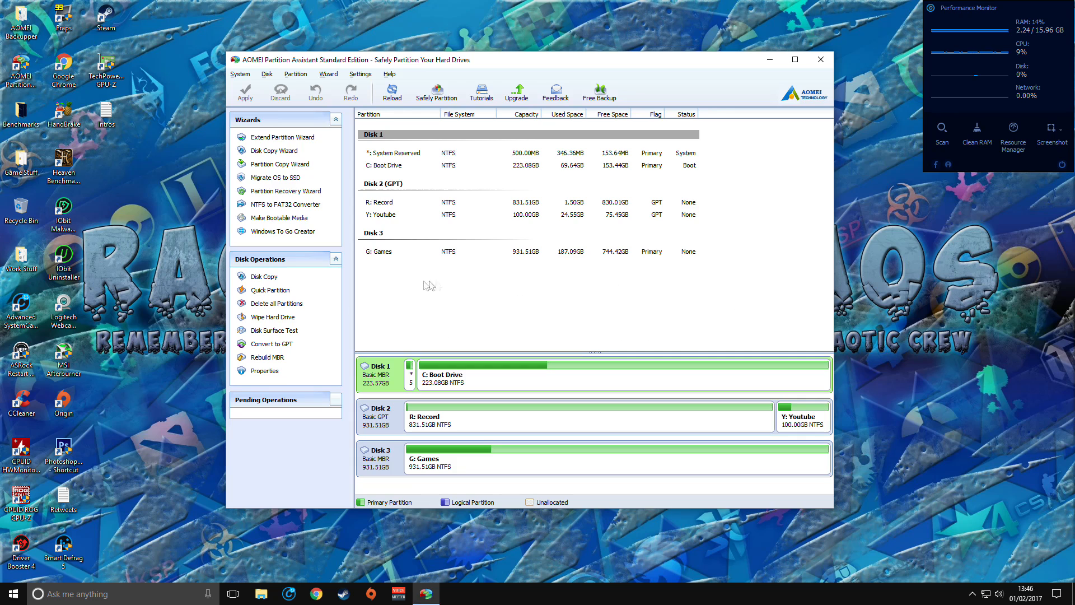
mouse_move(552, 316)
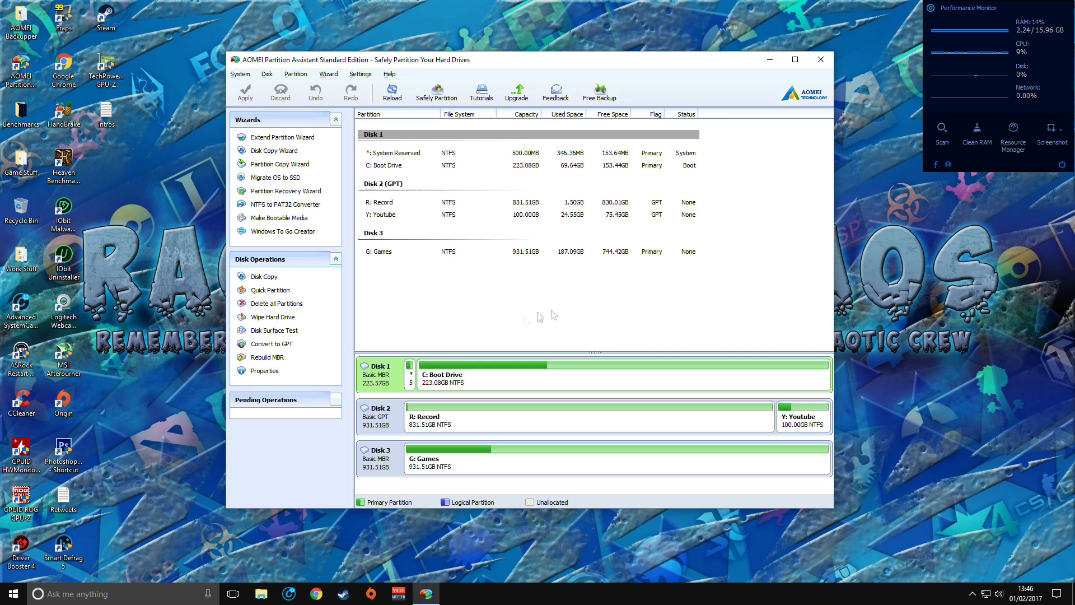
mouse_move(634, 311)
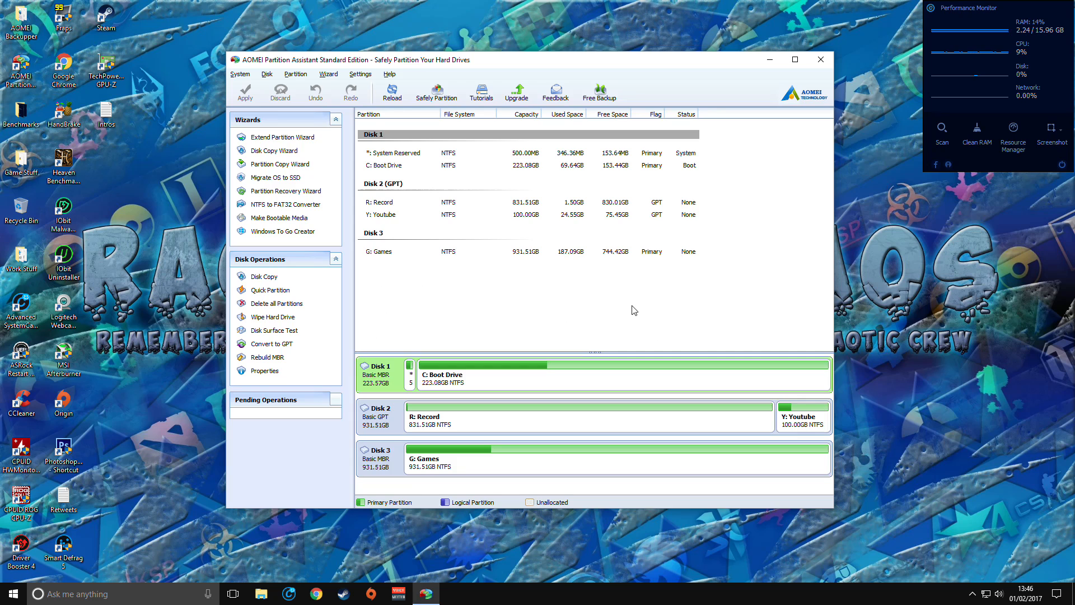